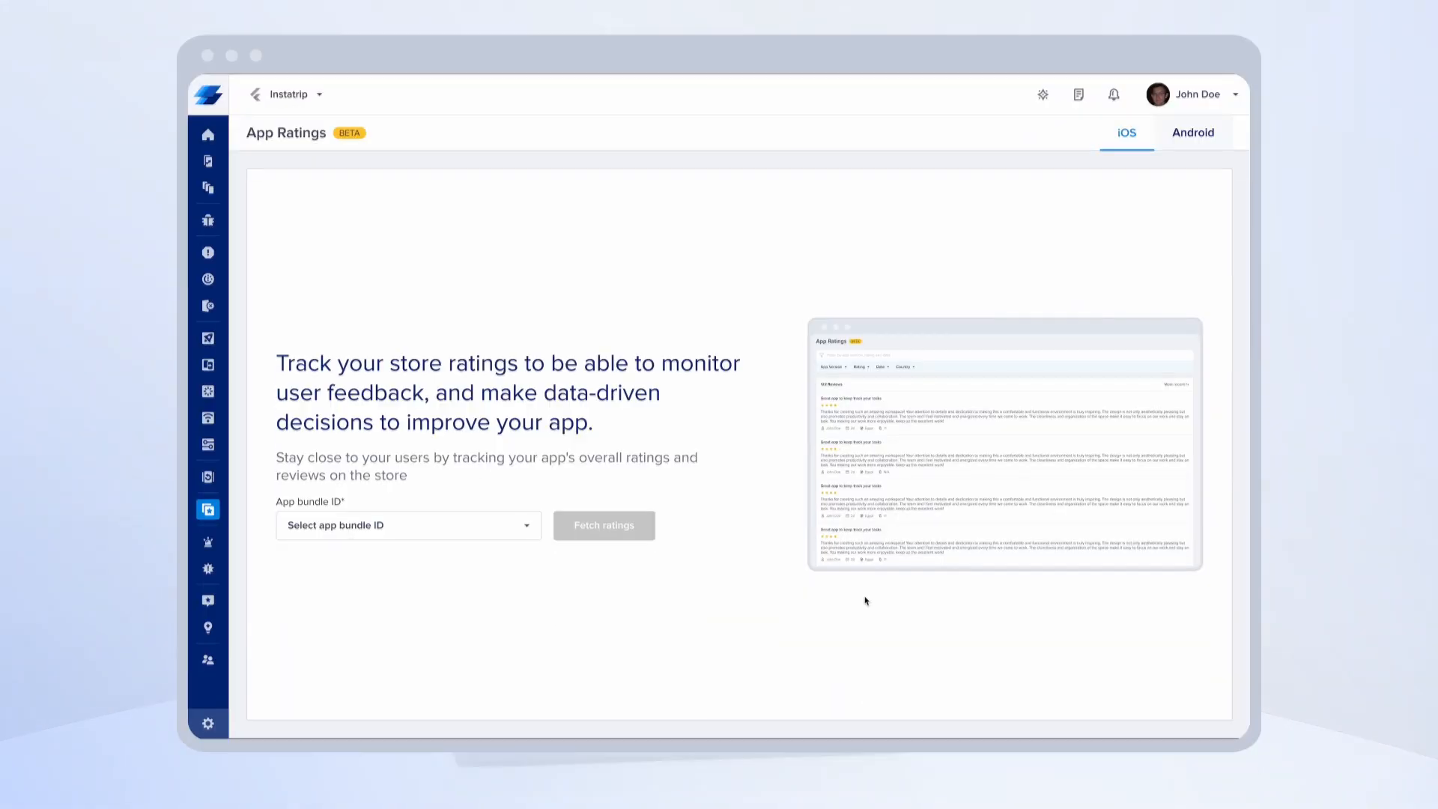
mouse_move(495, 586)
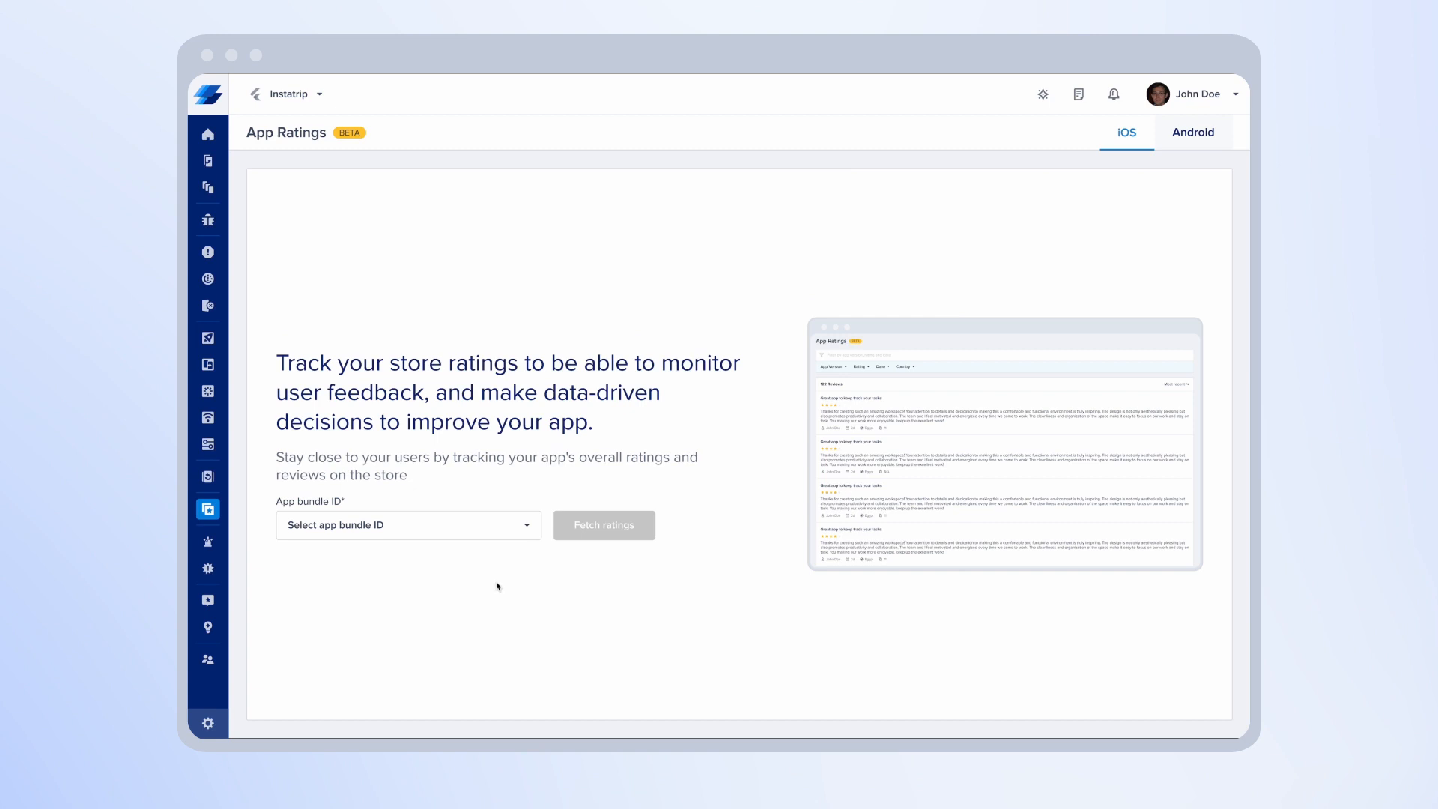
mouse_move(457, 531)
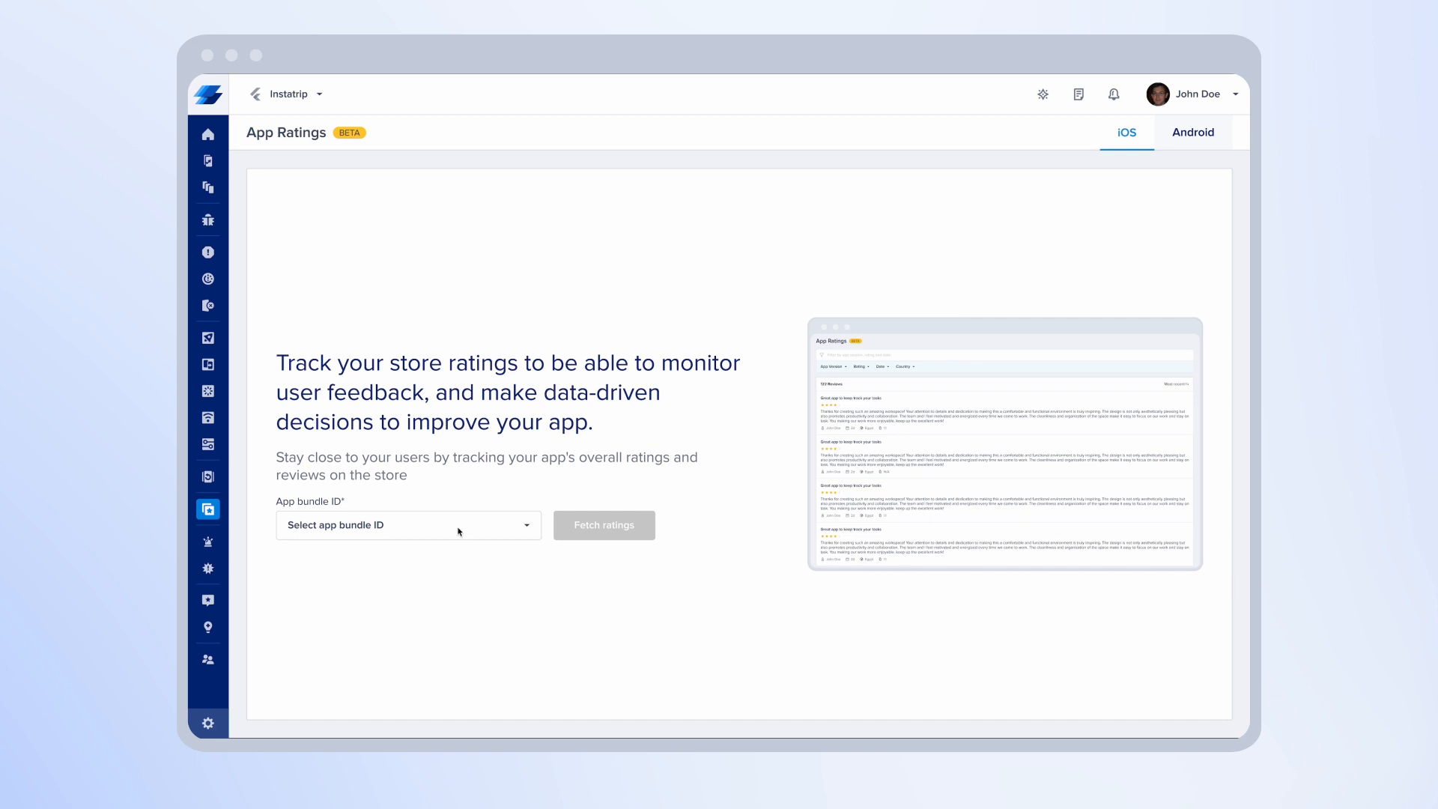
mouse_move(455, 532)
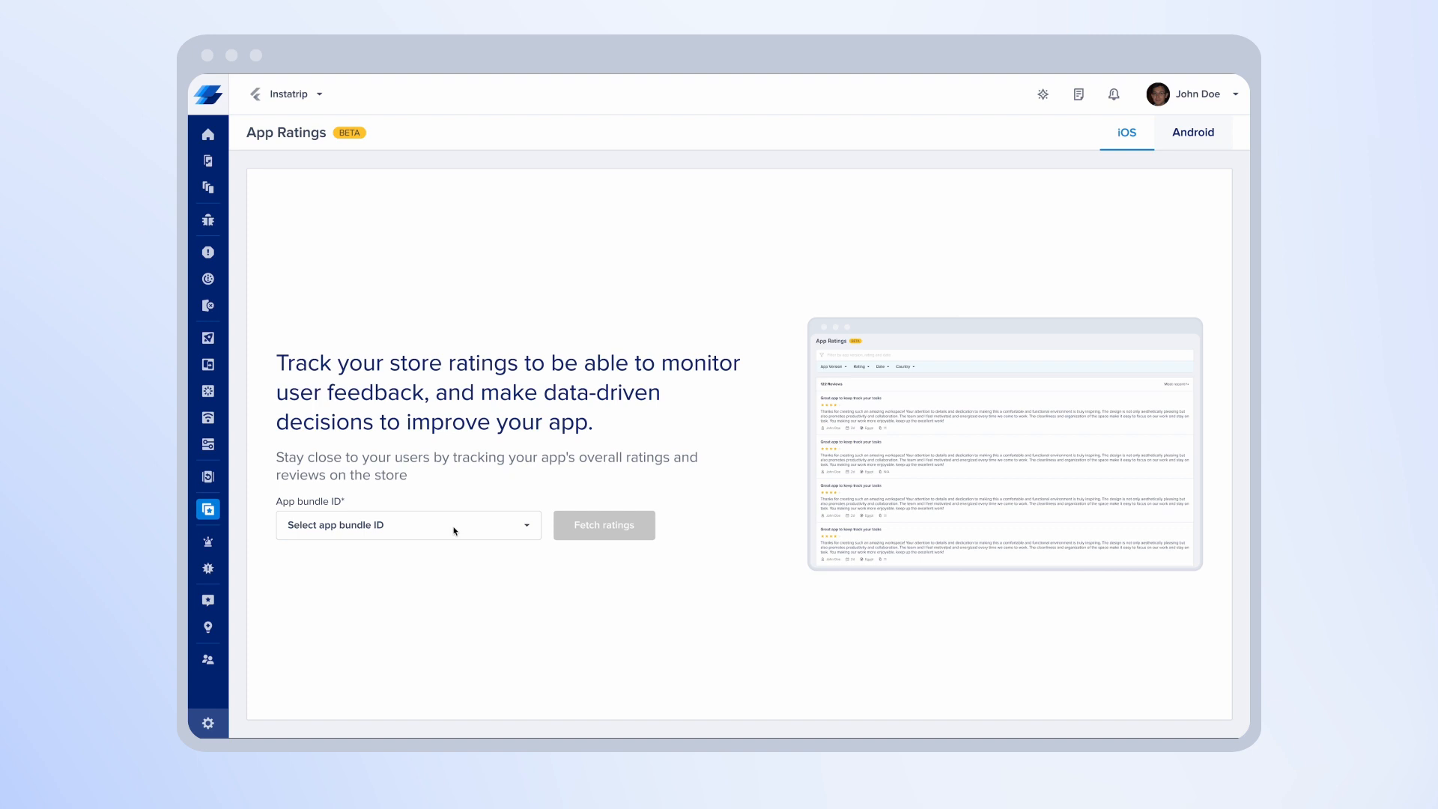
mouse_move(557, 527)
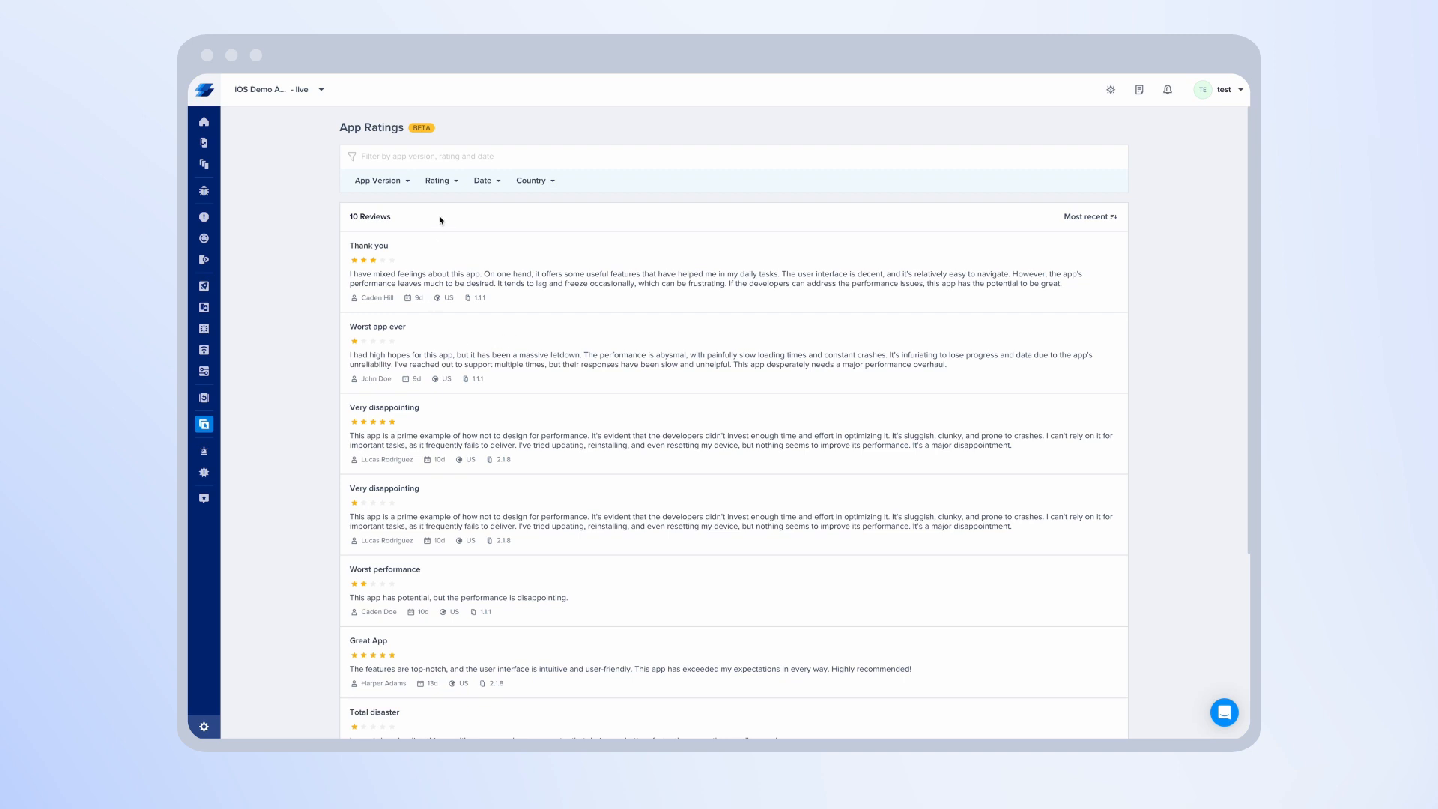
Filter reviews to 1.0-star ratings, glance at the Country and App Version filters, then go to App overview
left_click(441, 180)
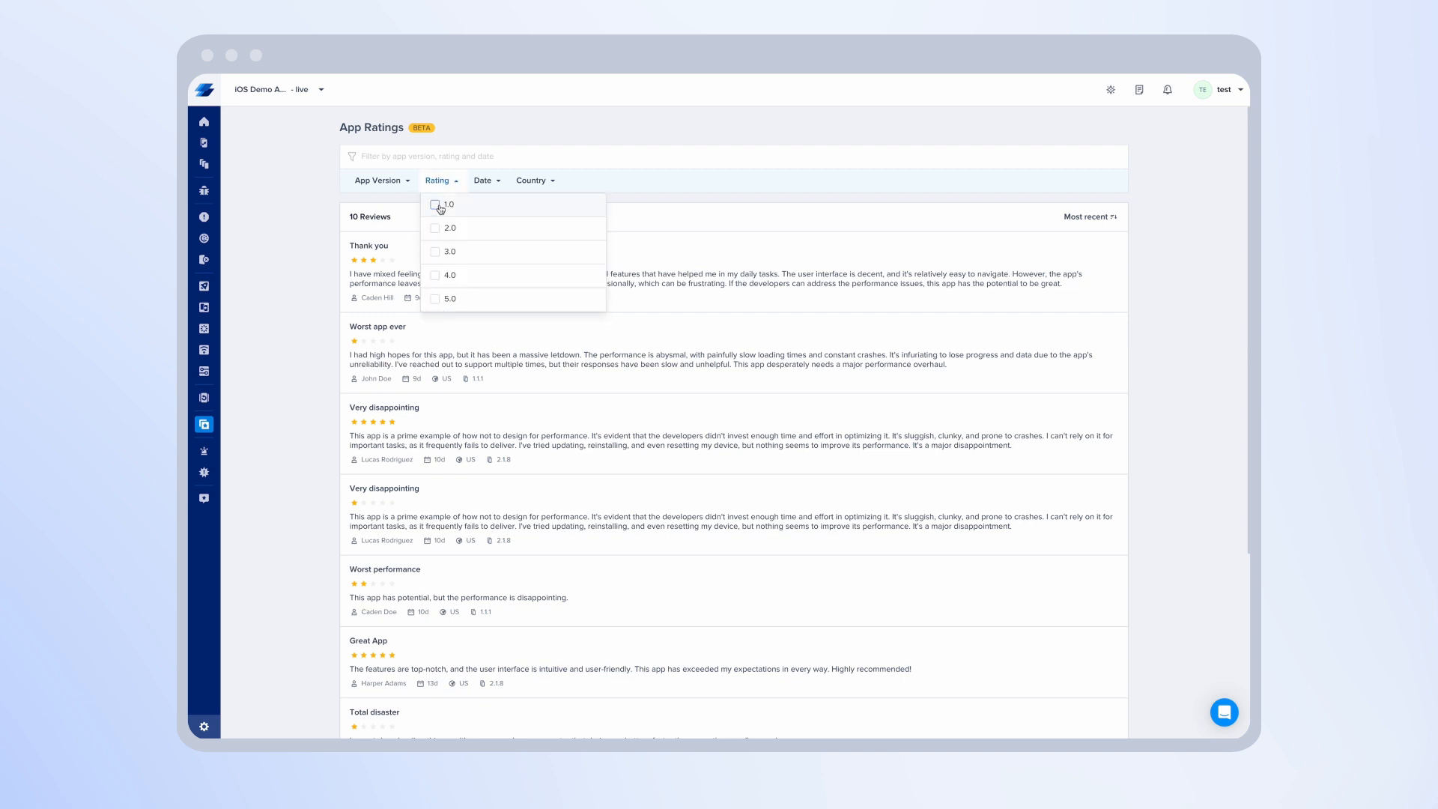
left_click(434, 204)
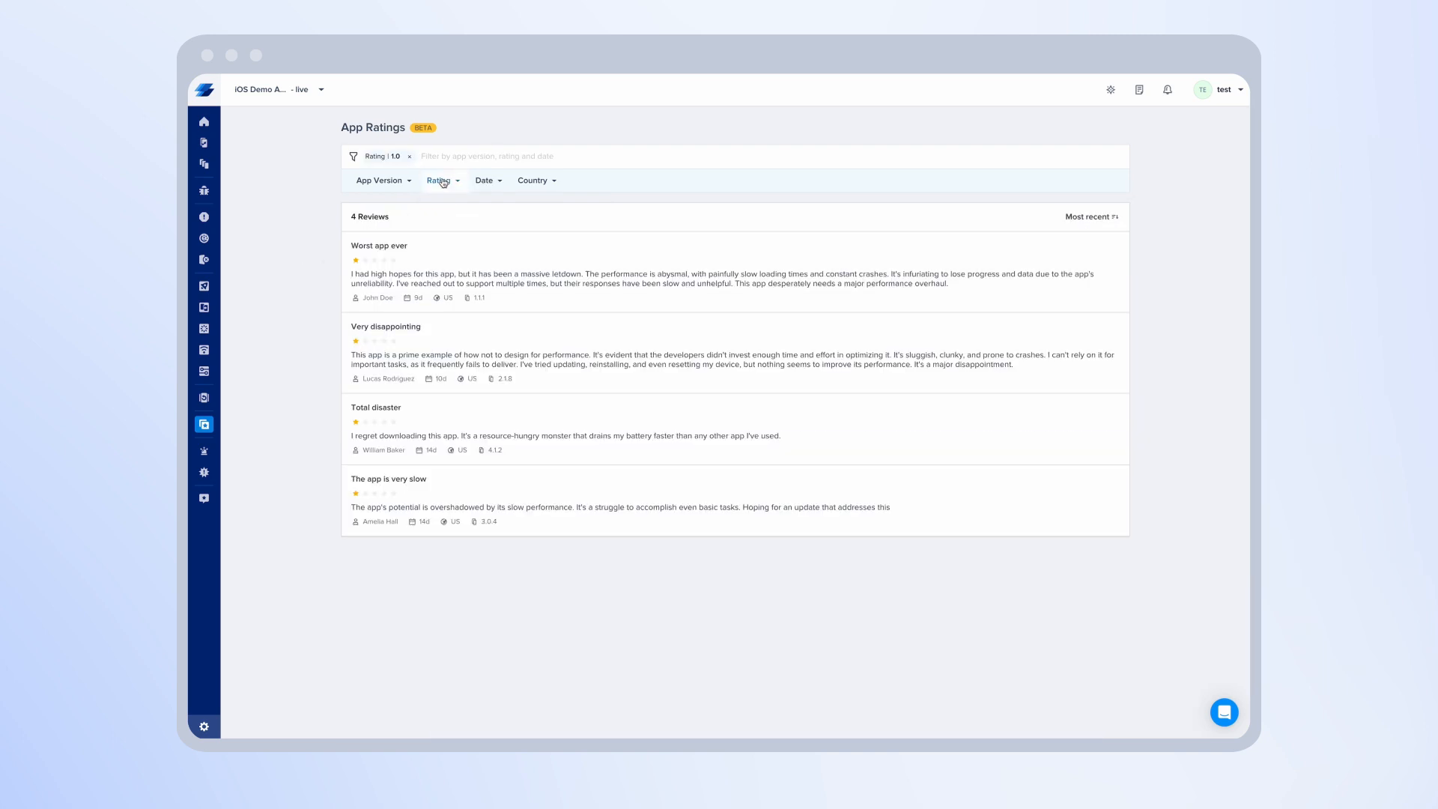
left_click(536, 180)
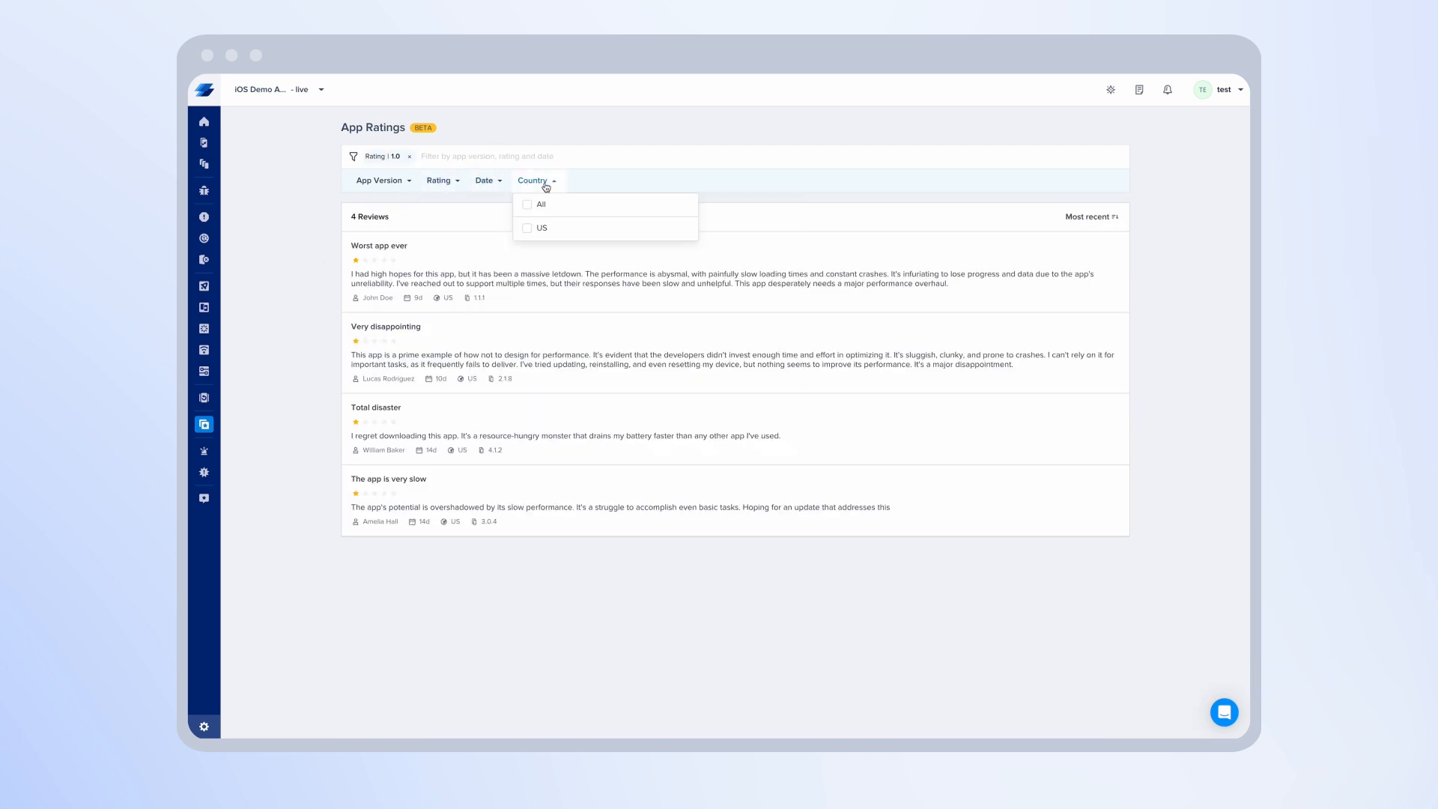
left_click(379, 180)
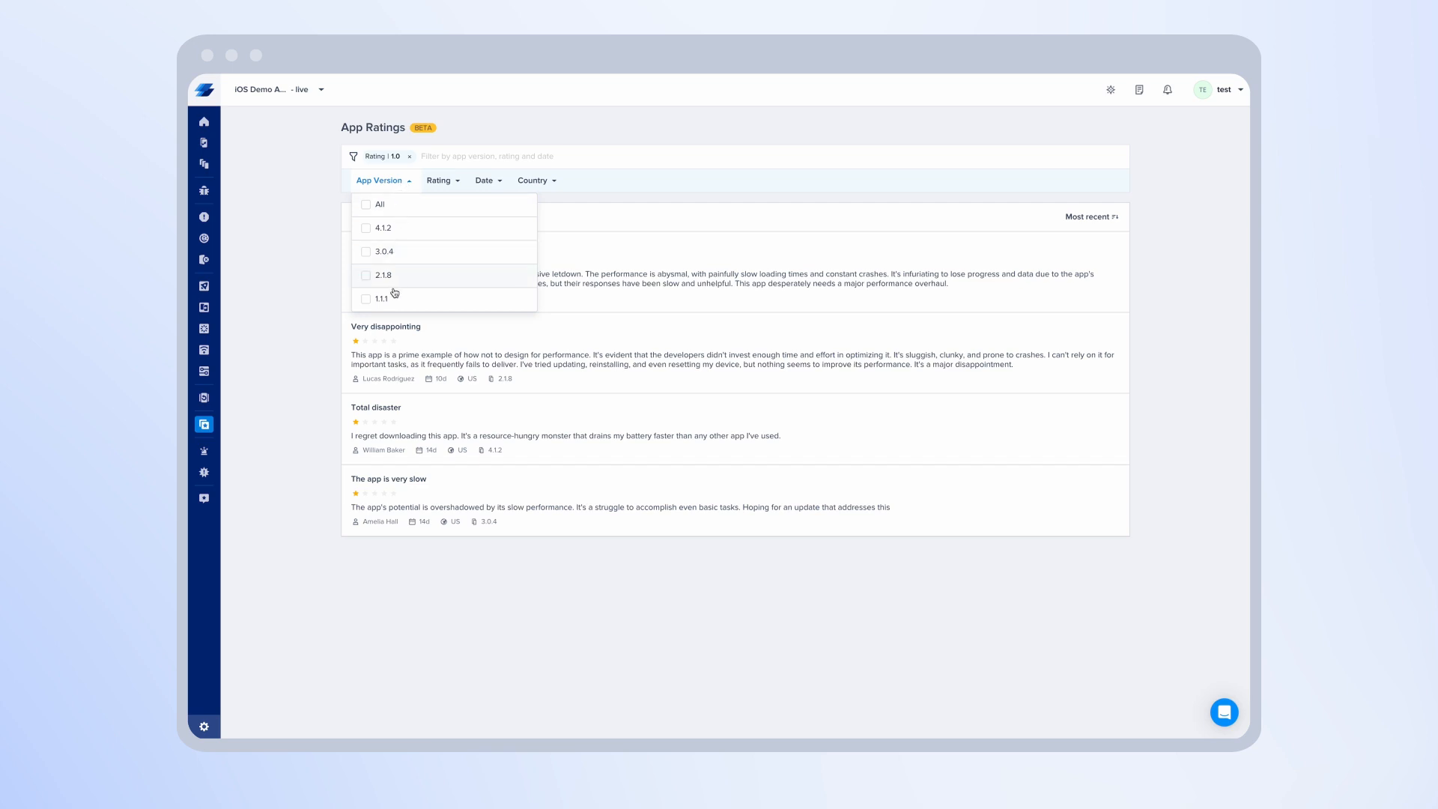
left_click(381, 180)
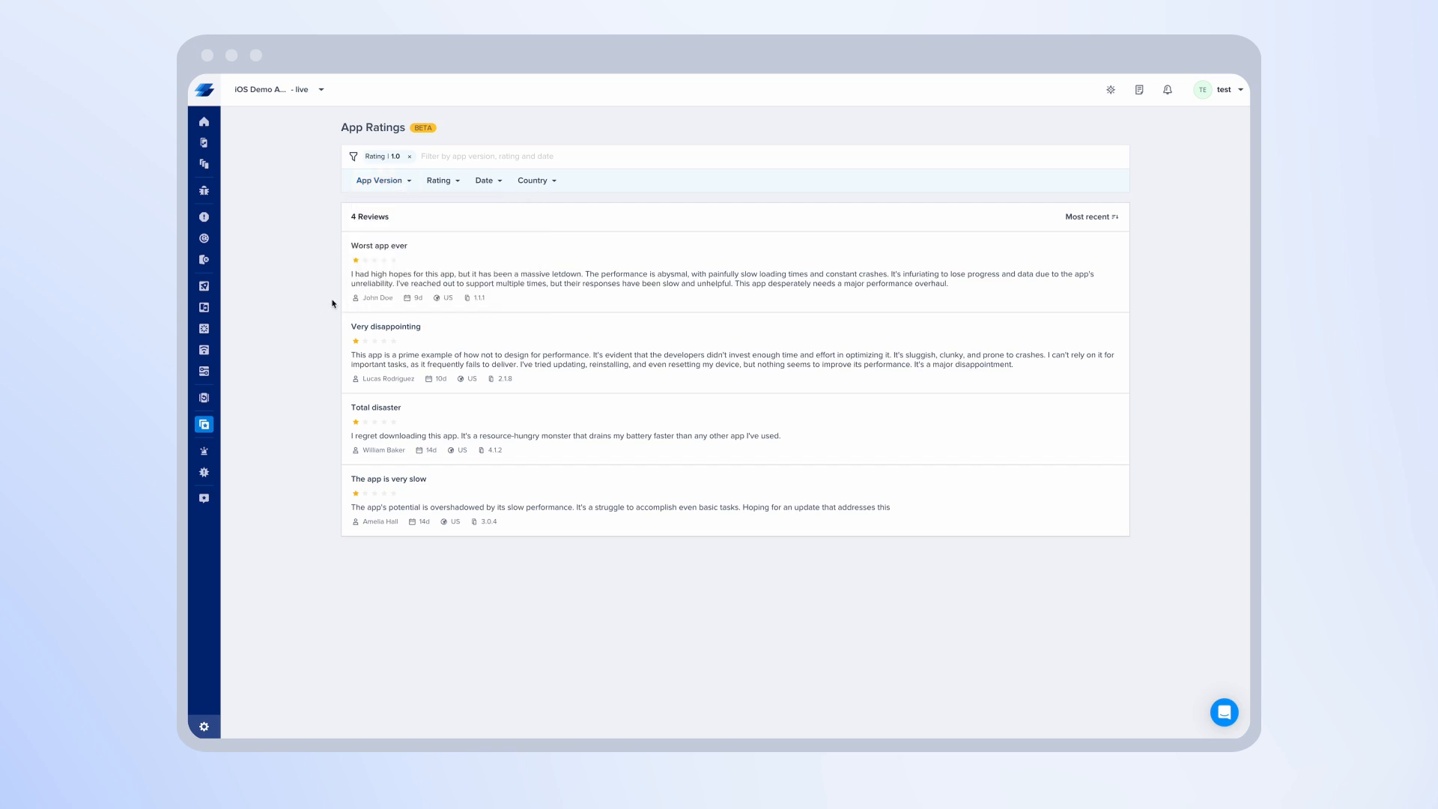
left_click(203, 120)
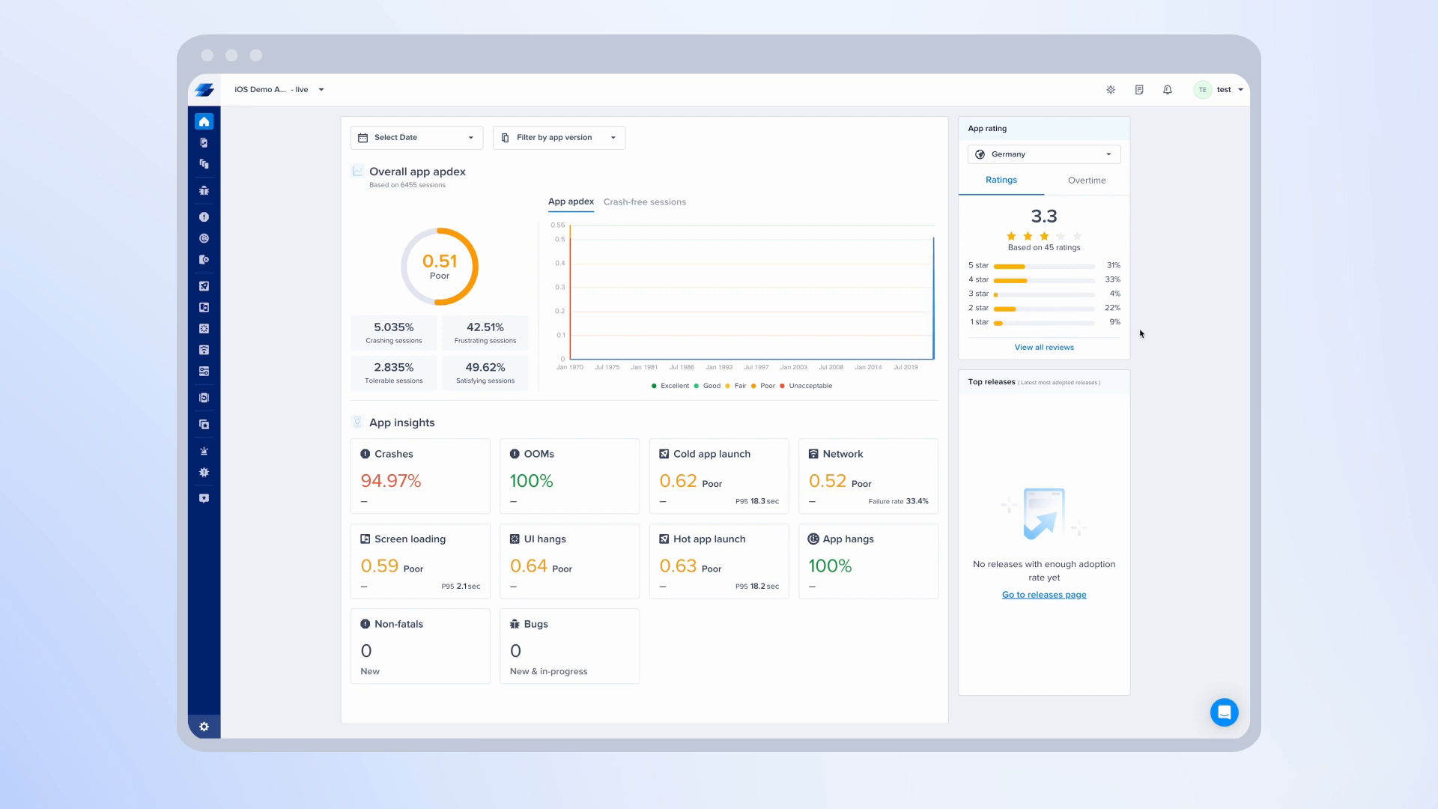
mouse_move(1140, 332)
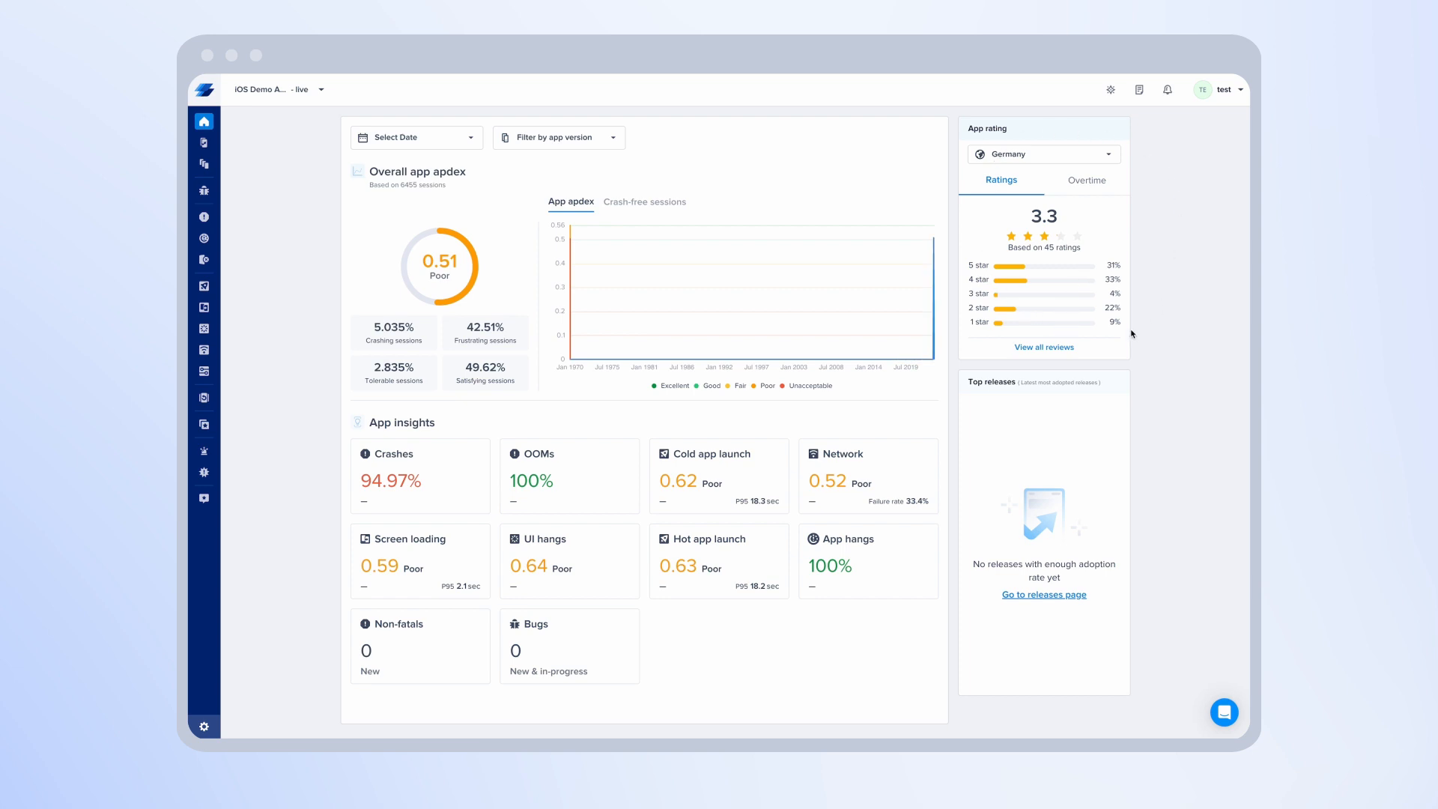
Keep Germany in the App rating country dropdown and switch the card to the Overtime trend
left_click(1042, 153)
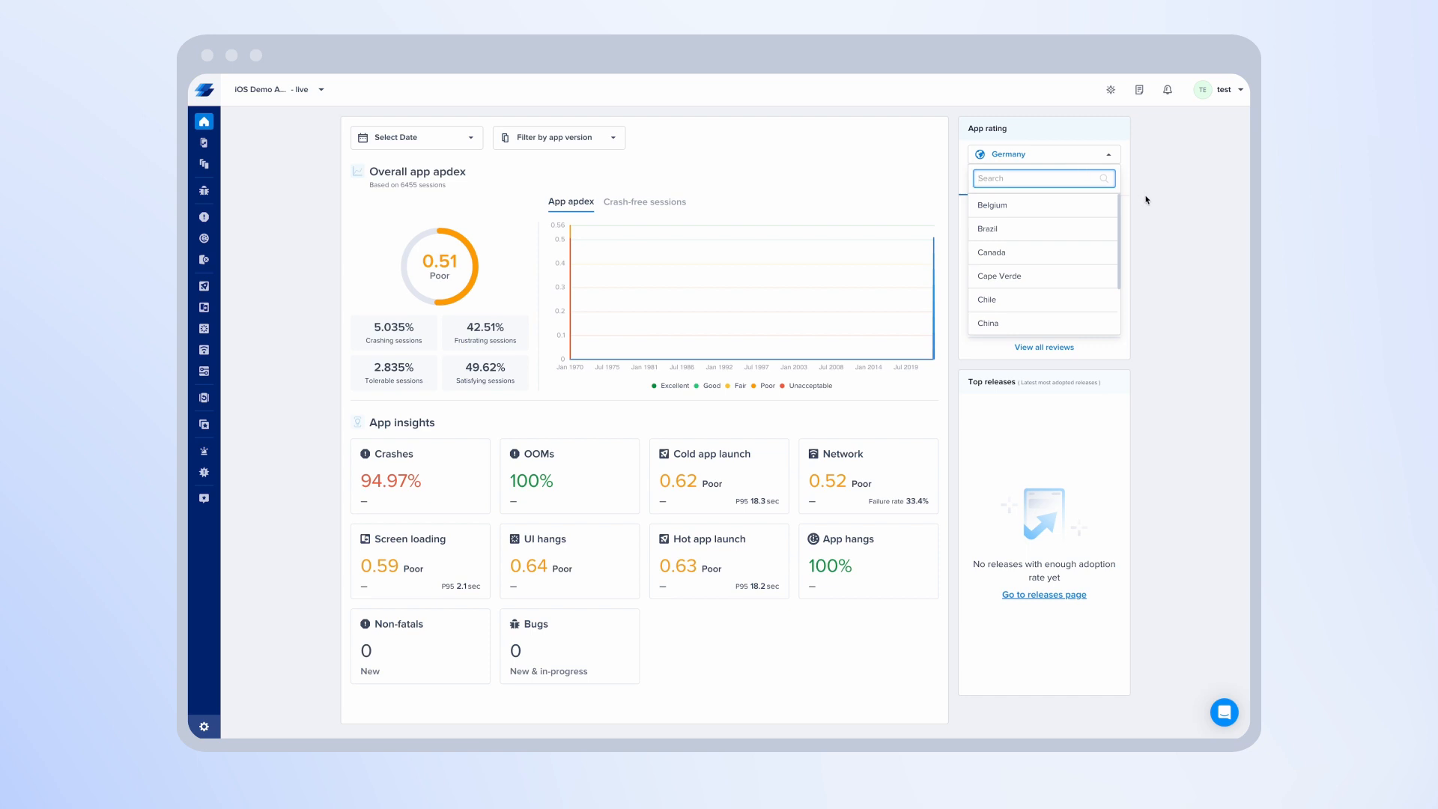
left_click(1042, 152)
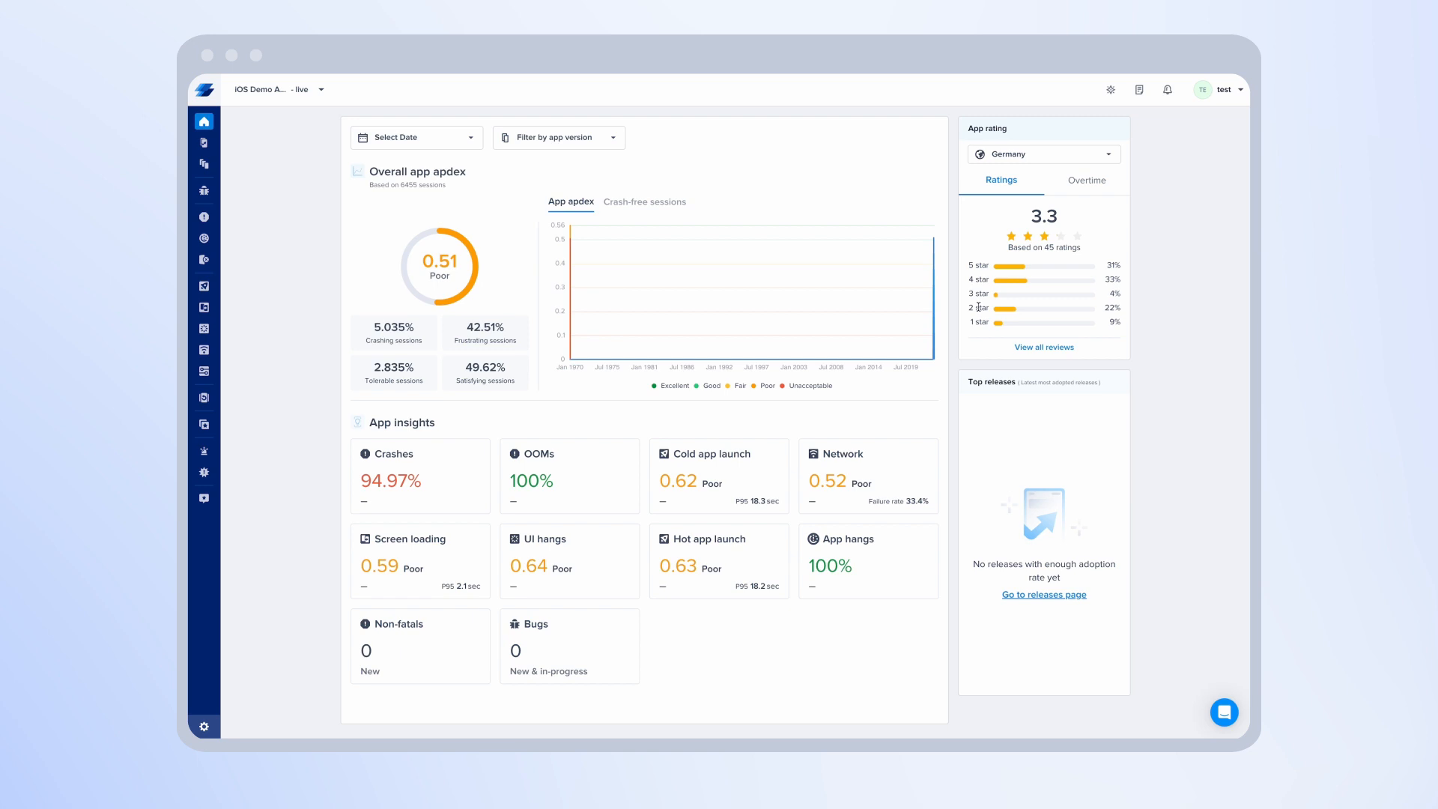
mouse_move(1084, 217)
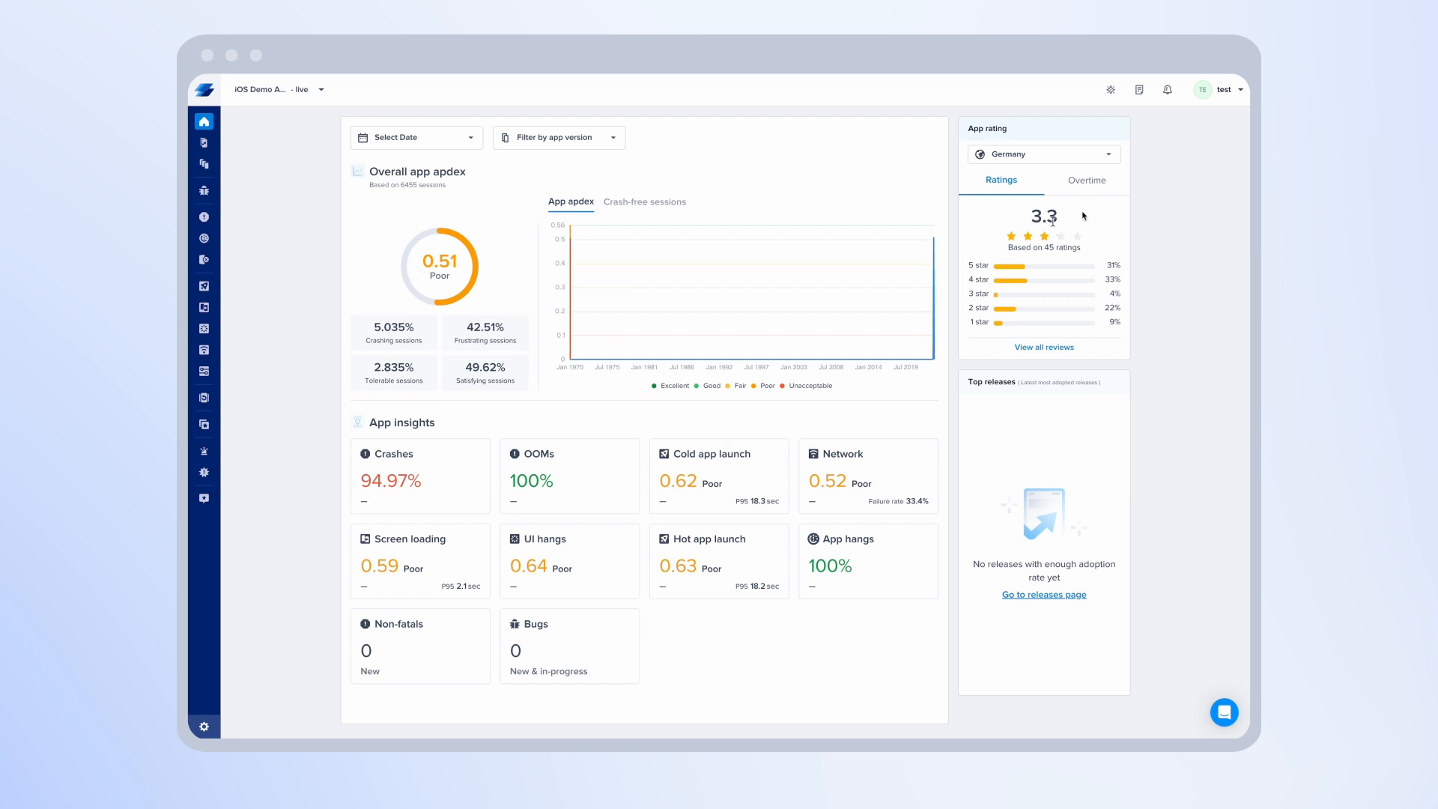
left_click(1086, 180)
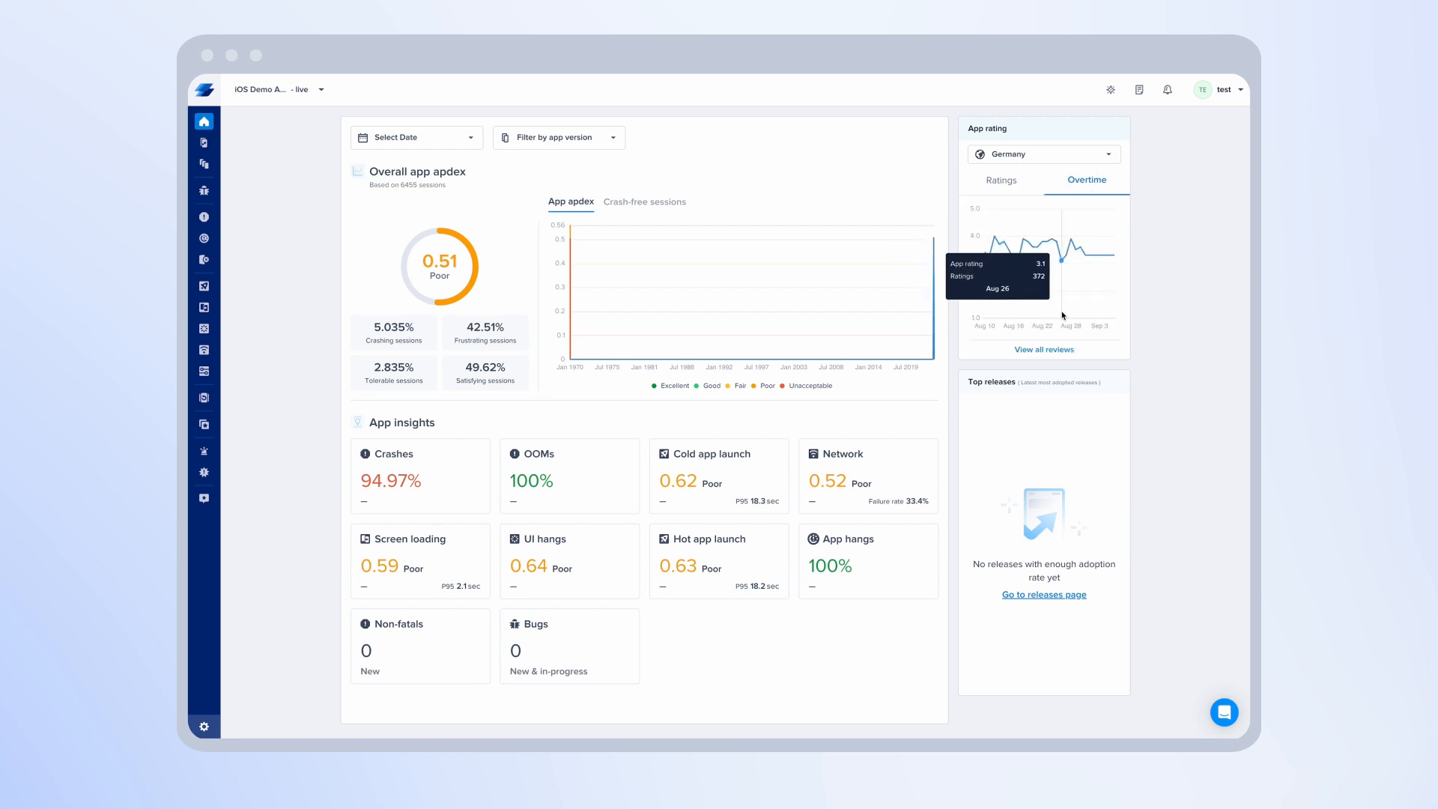
mouse_move(862, 452)
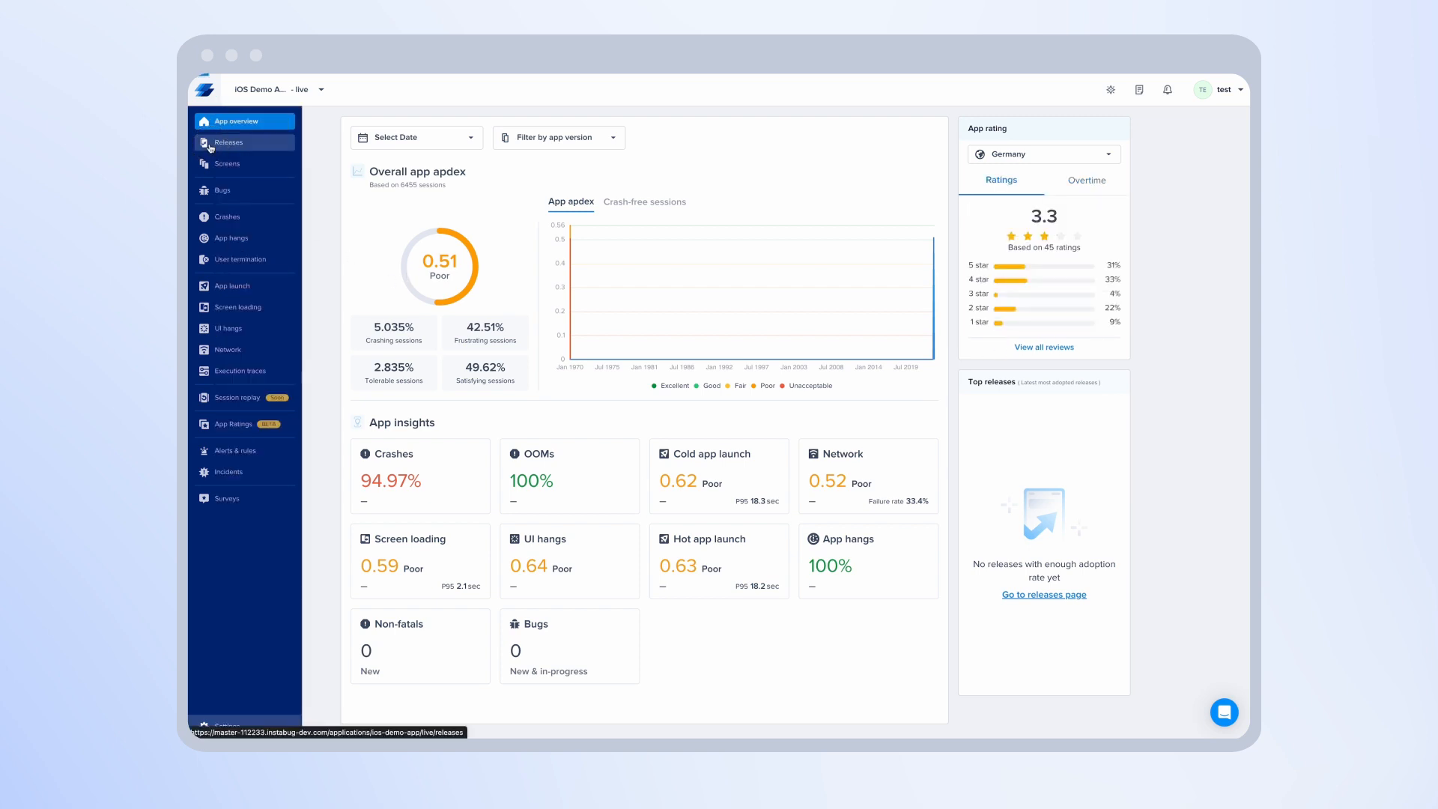
Scroll the Releases page and open release details for version 1.1.1 (1)
left_click(227, 142)
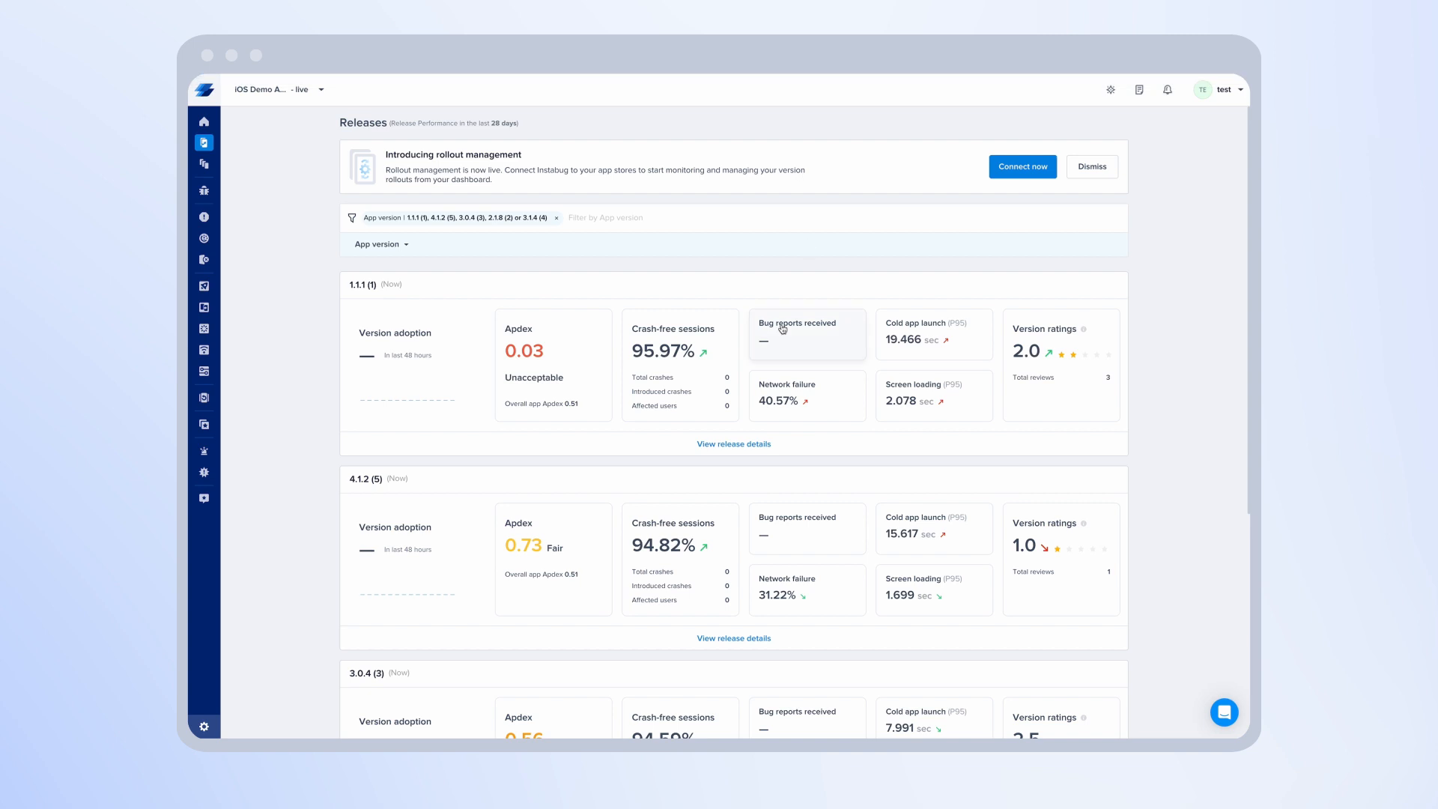
scroll("down", 3)
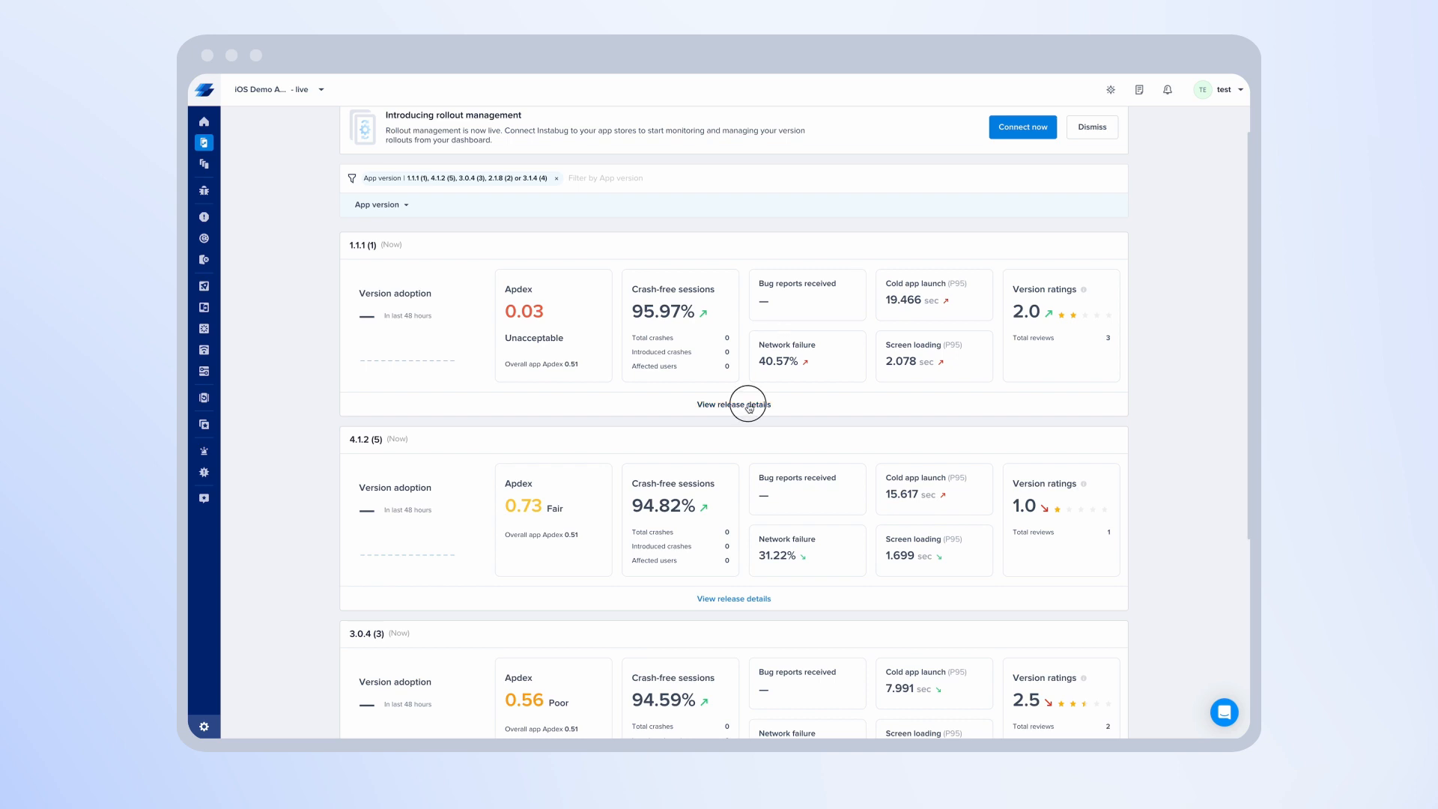
left_click(732, 405)
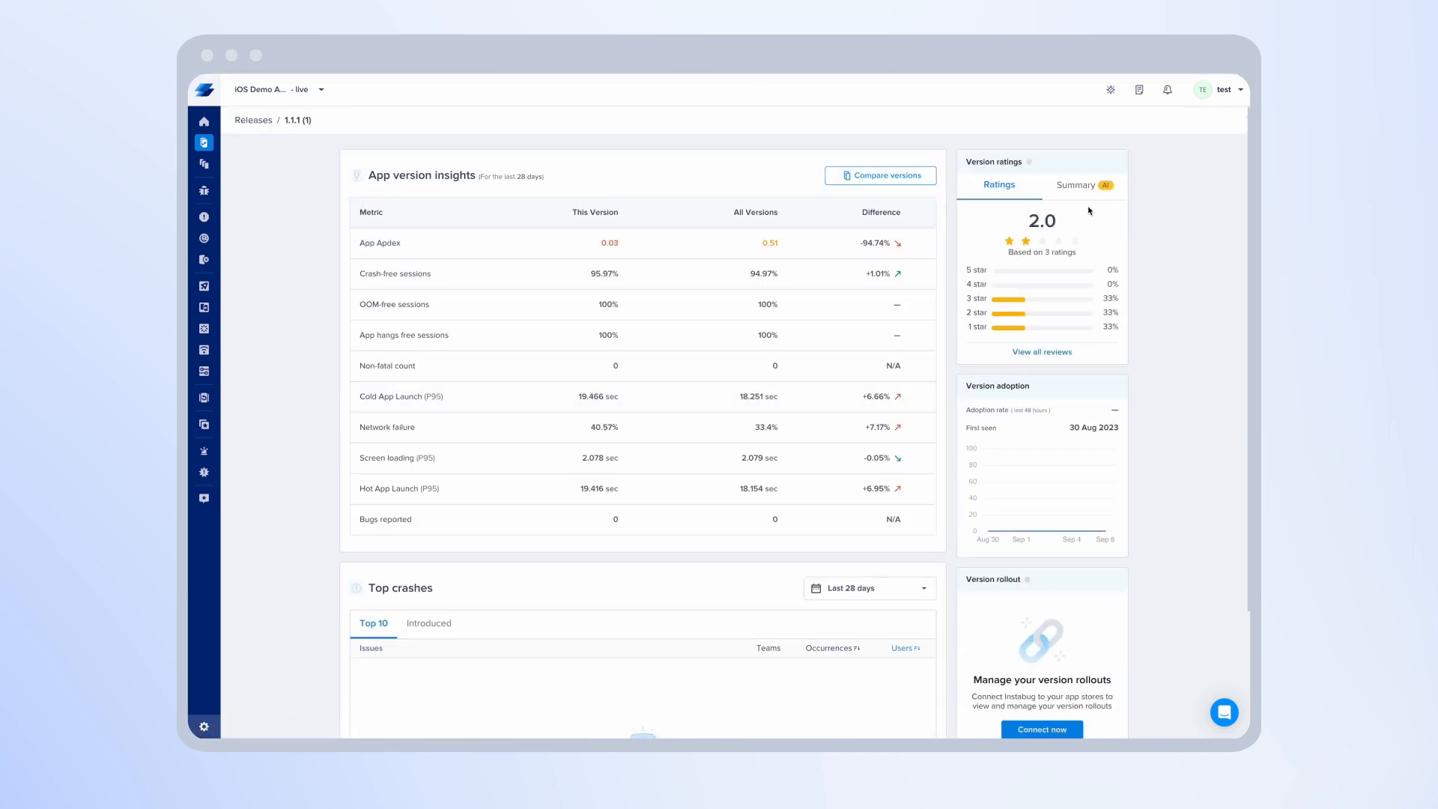
mouse_move(1061, 283)
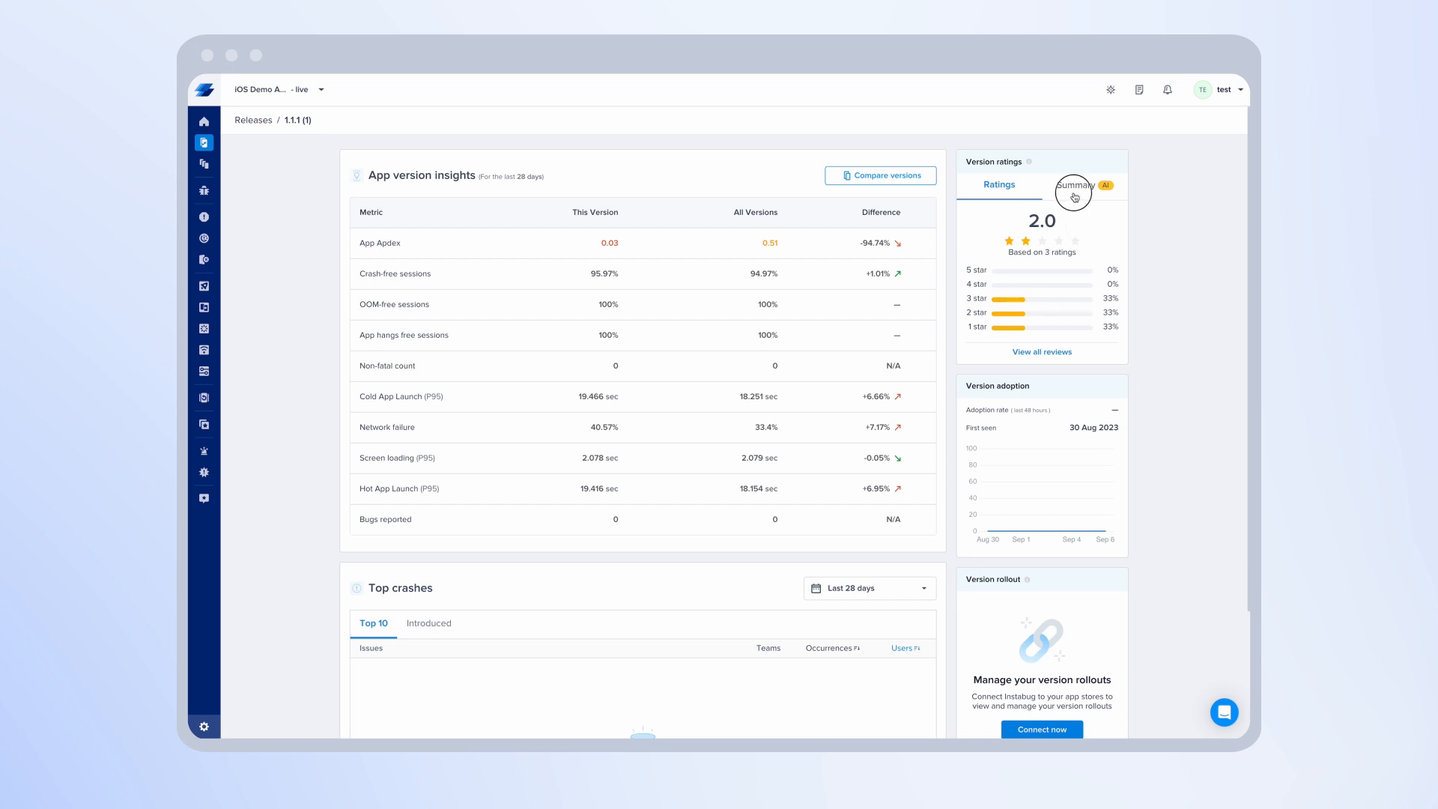
Show the Summary (AI) of version 1.1.1's reviews, then start comparing versions
left_click(1074, 184)
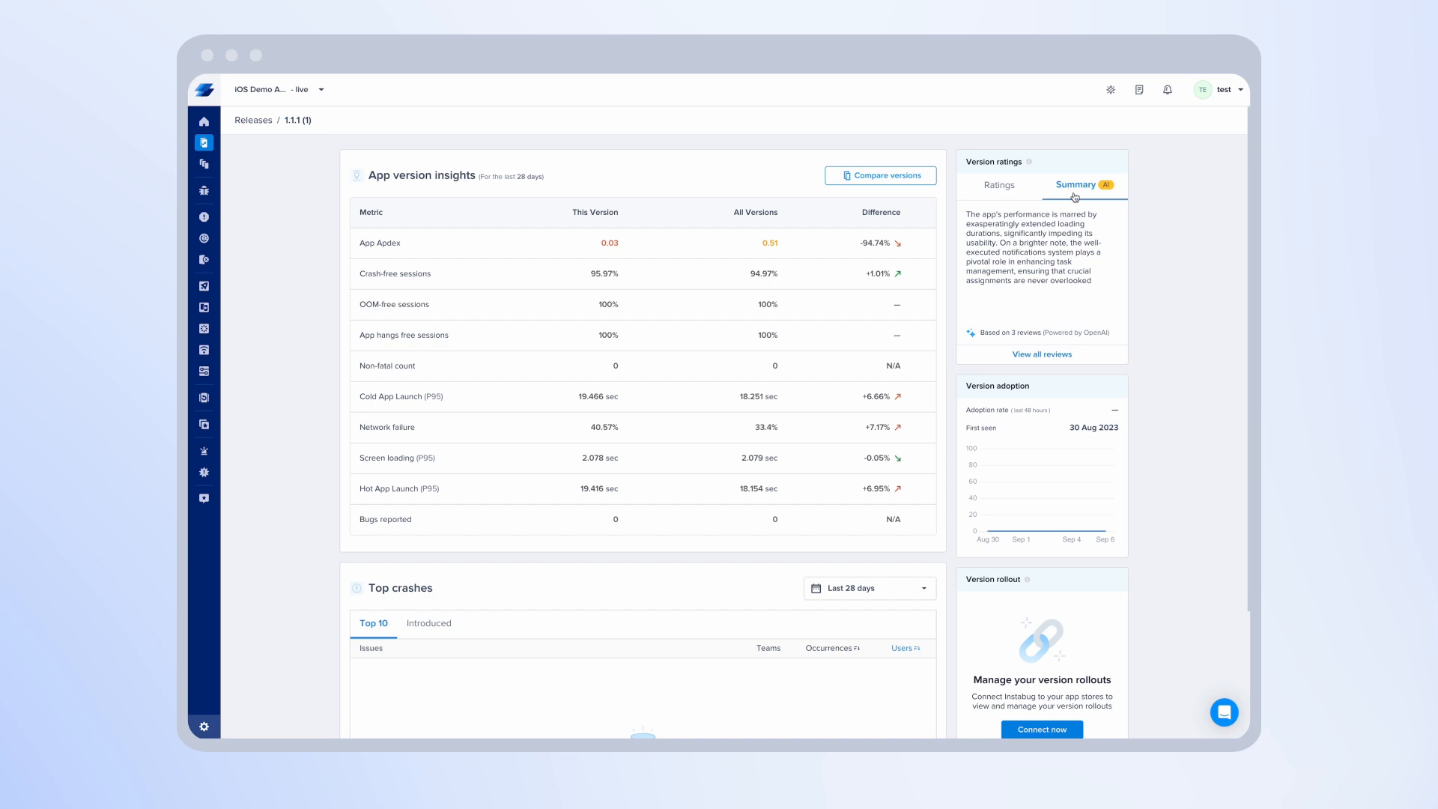
mouse_move(877, 175)
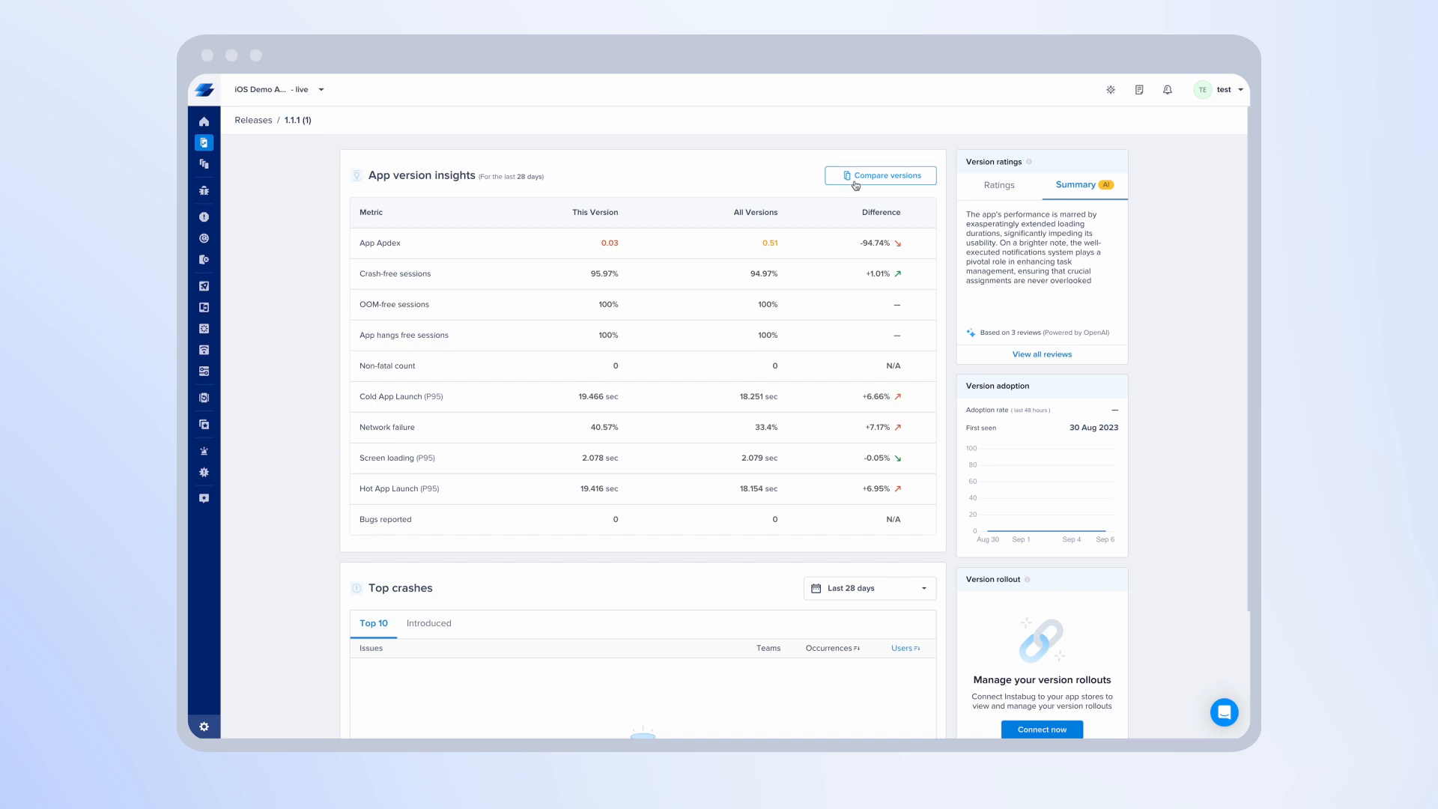
left_click(879, 175)
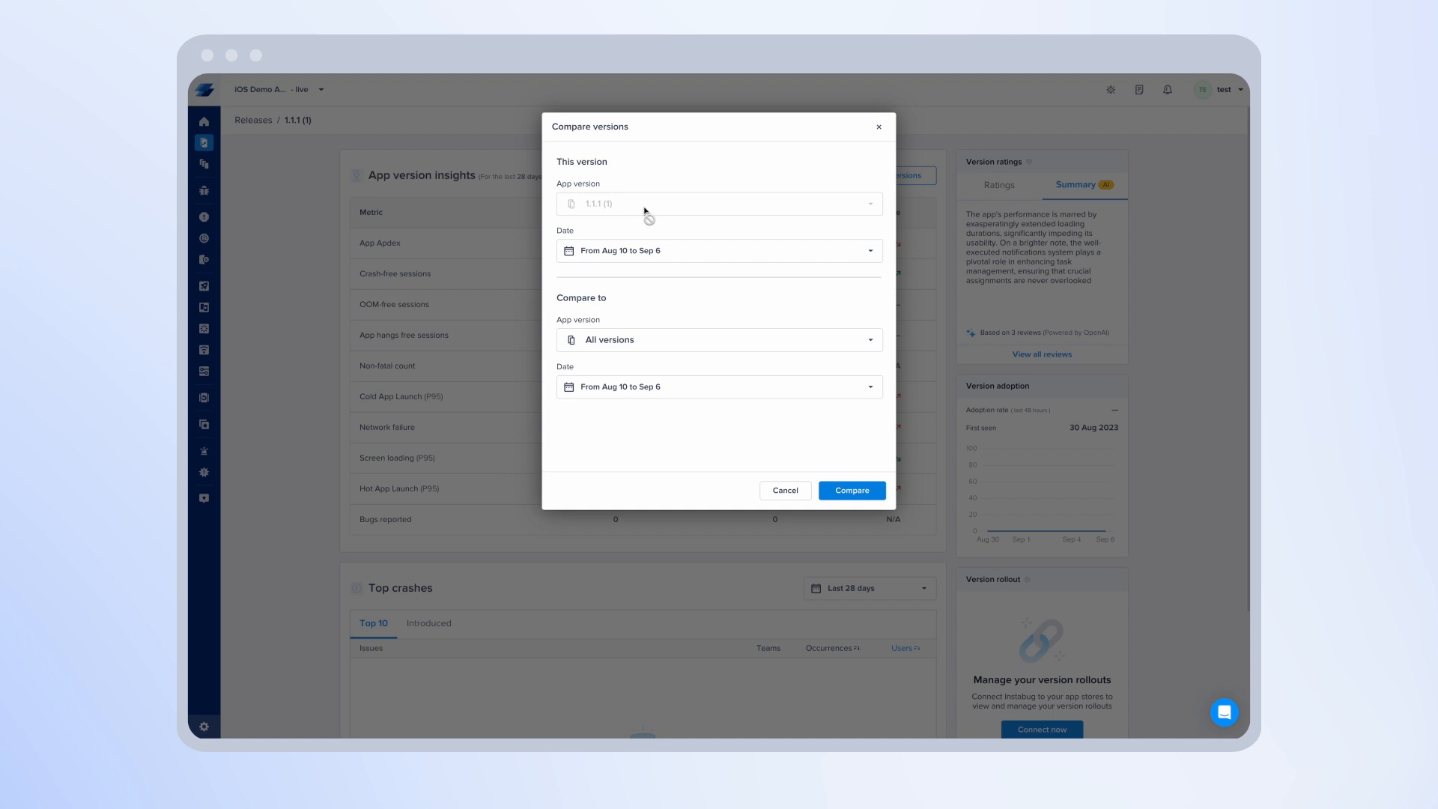
Open the 'Compare to' App version dropdown listing versions 1.1.1 through 3.1.4
left_click(719, 340)
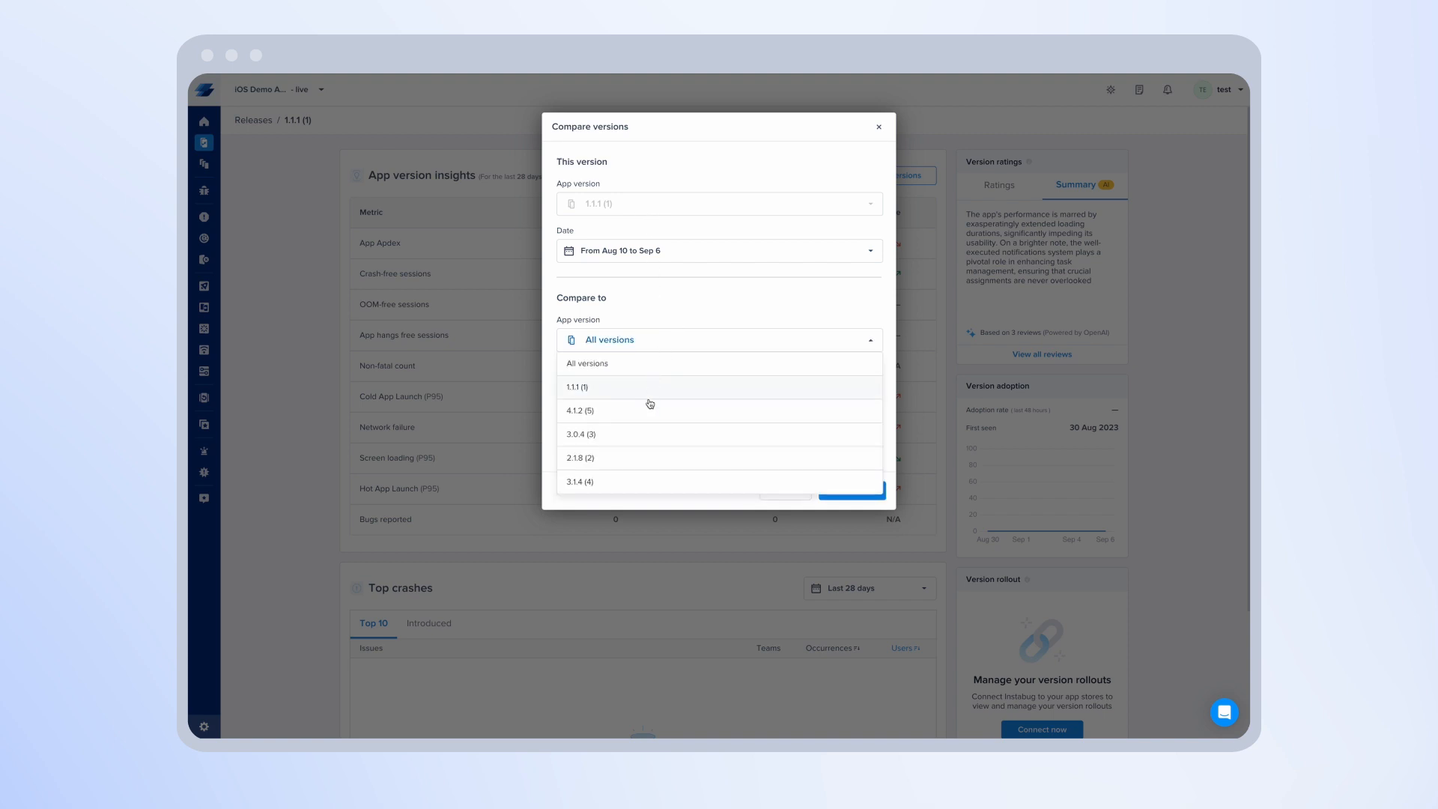
mouse_move(637, 477)
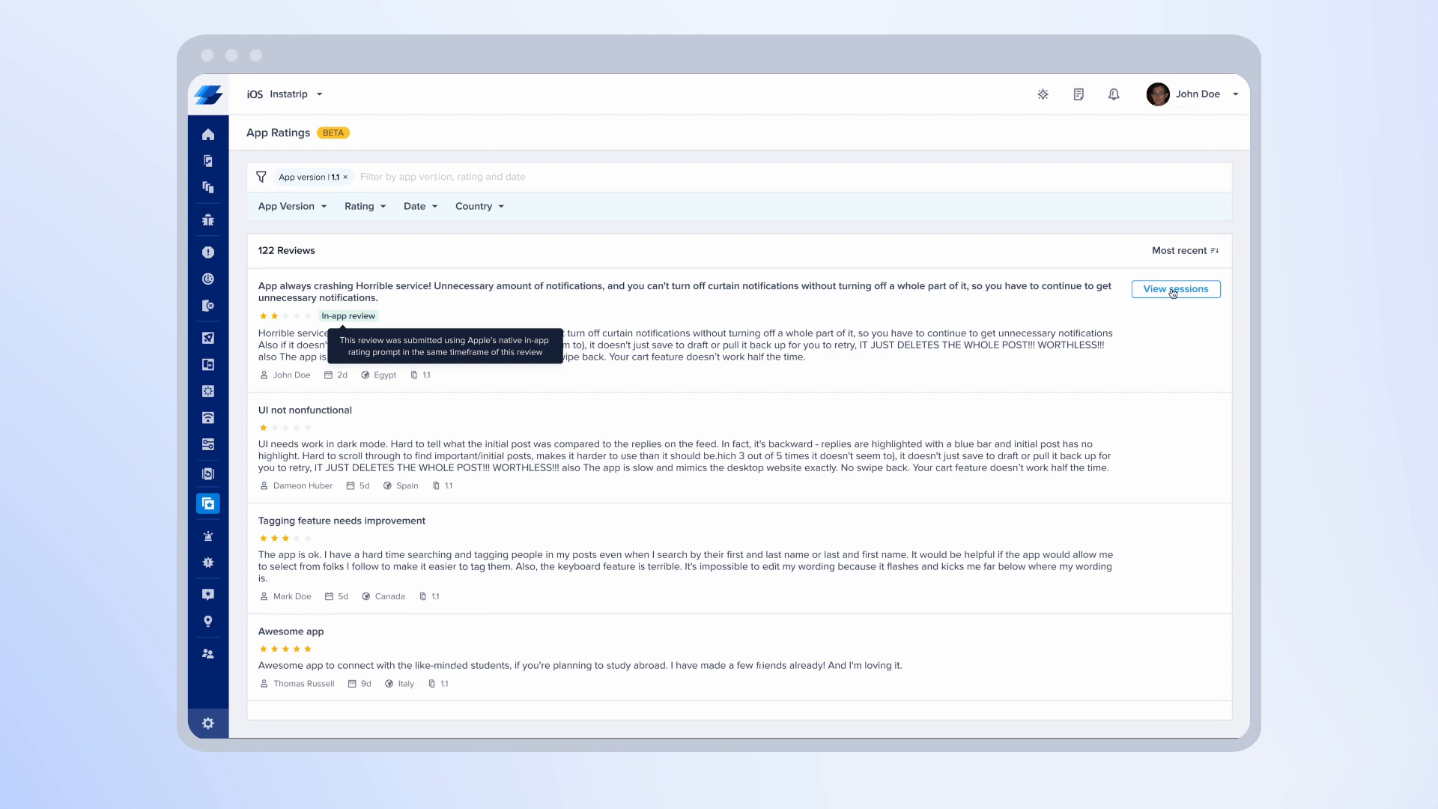
Show the three crashing sessions linked to the 'App always crashing' review
left_click(1176, 289)
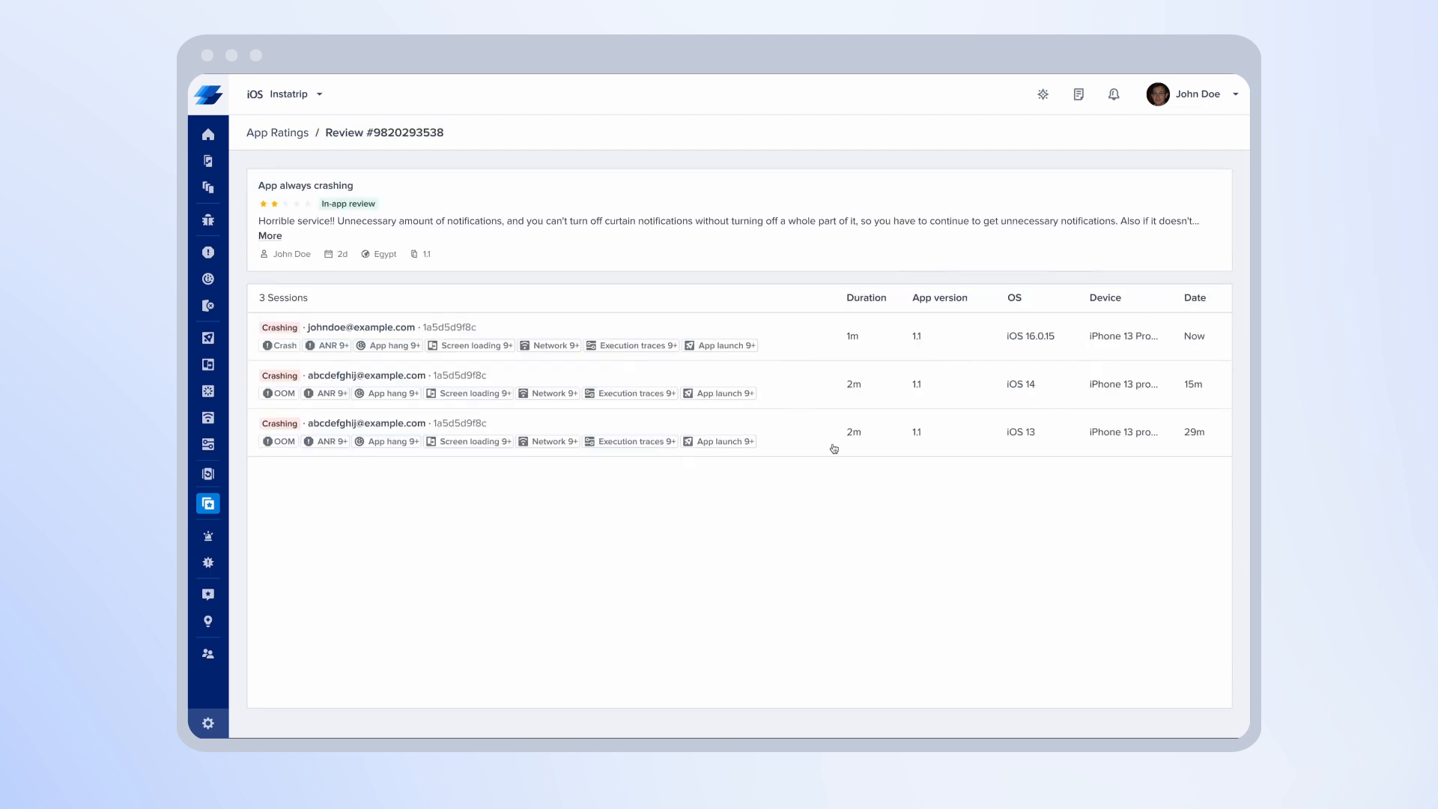
mouse_move(800, 373)
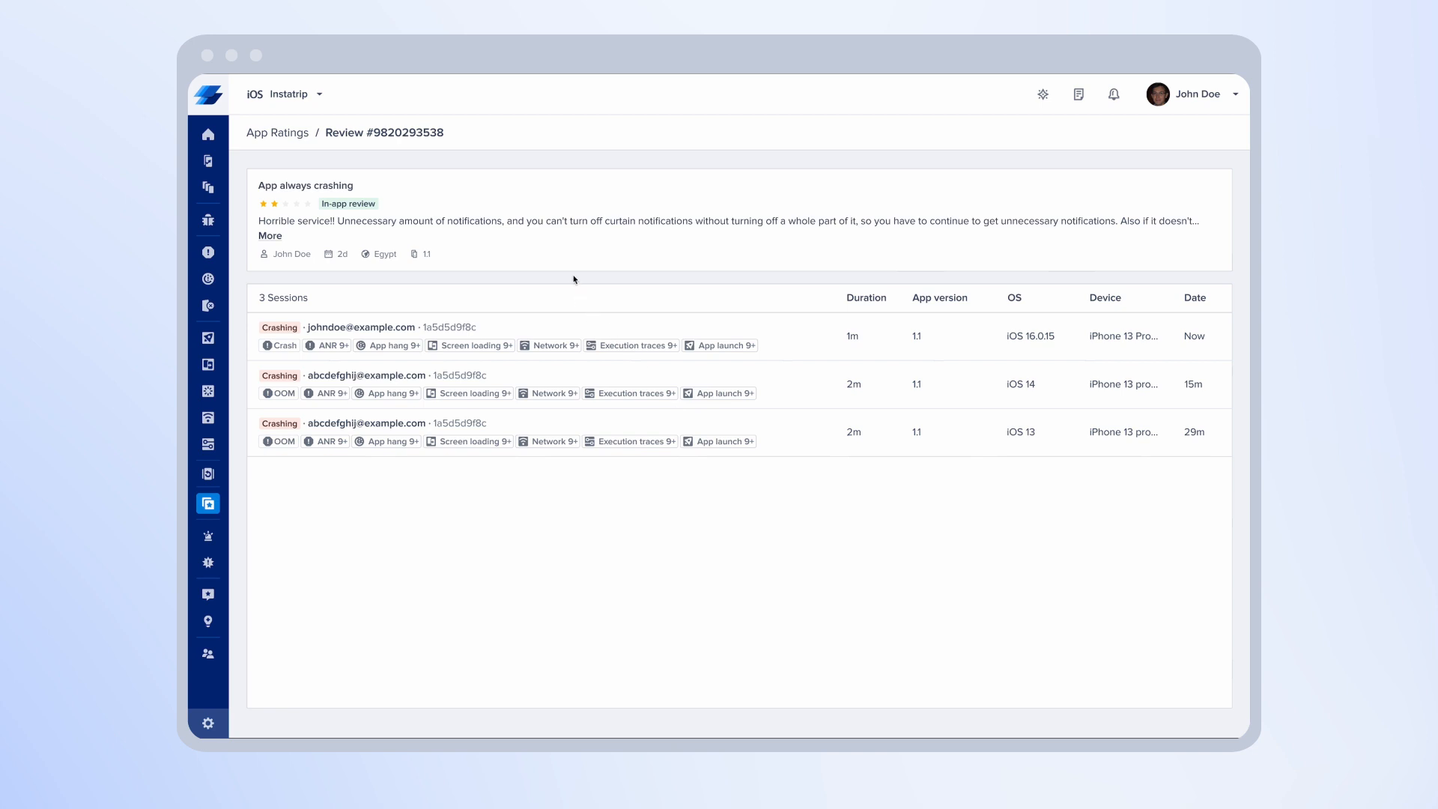
mouse_move(333, 333)
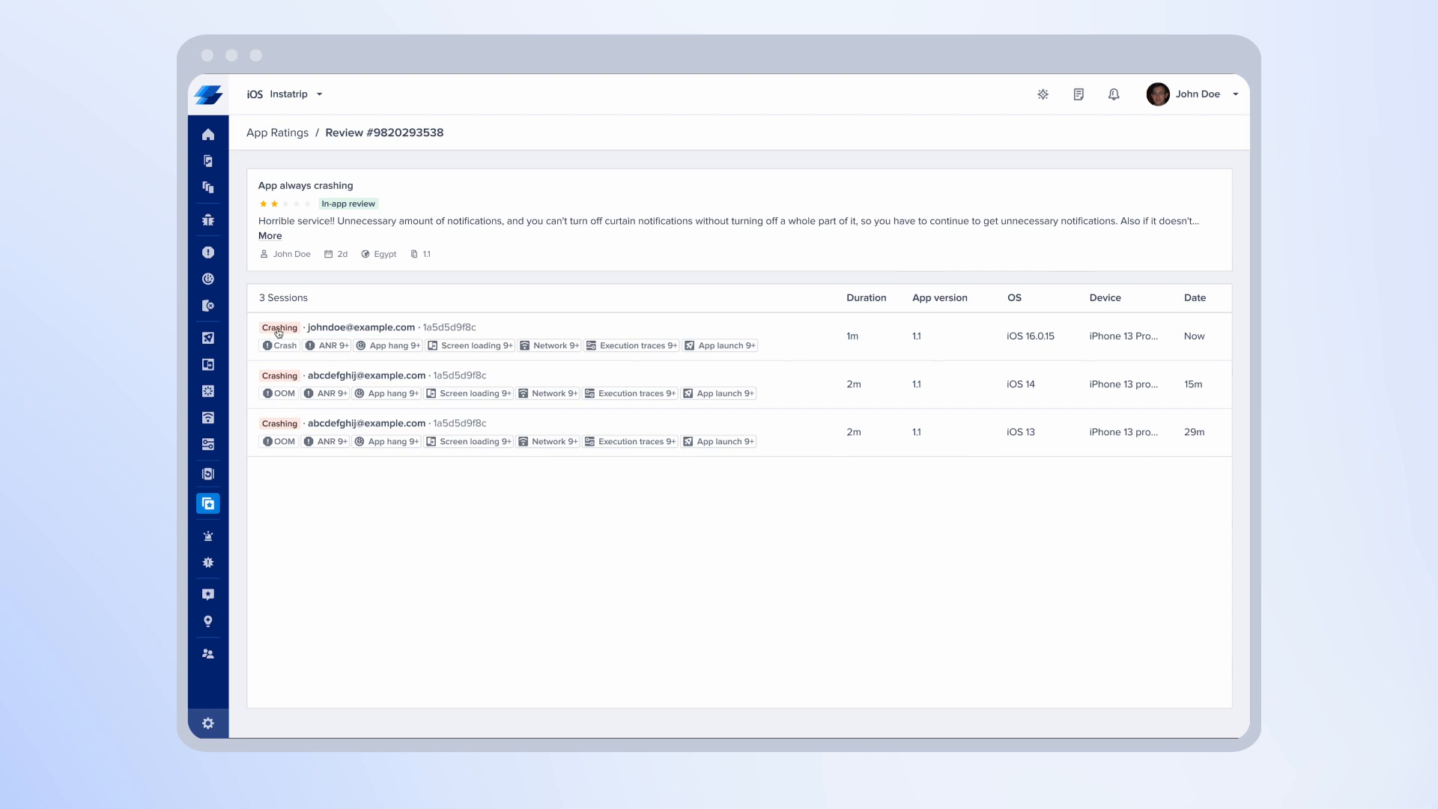
mouse_move(327, 279)
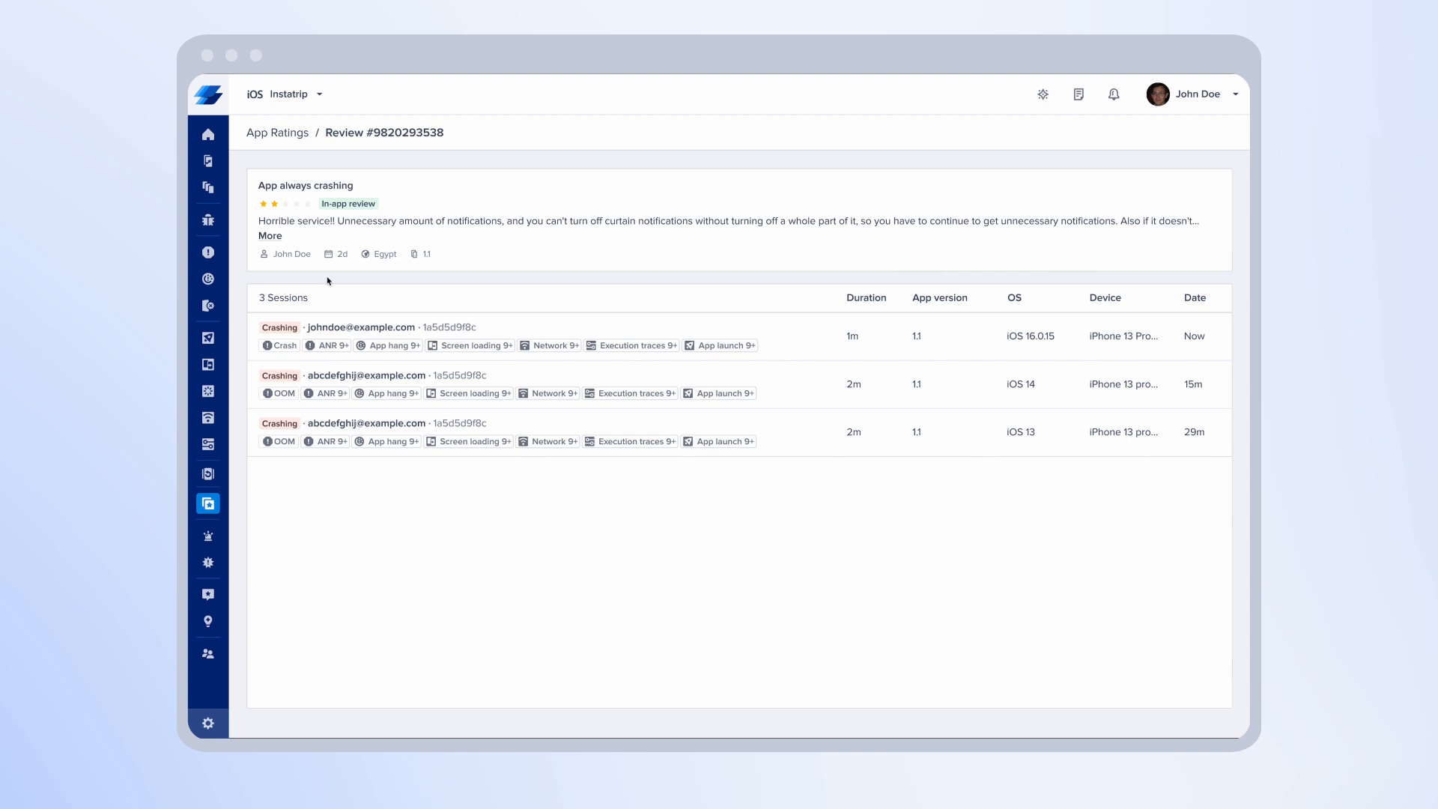
mouse_move(293, 254)
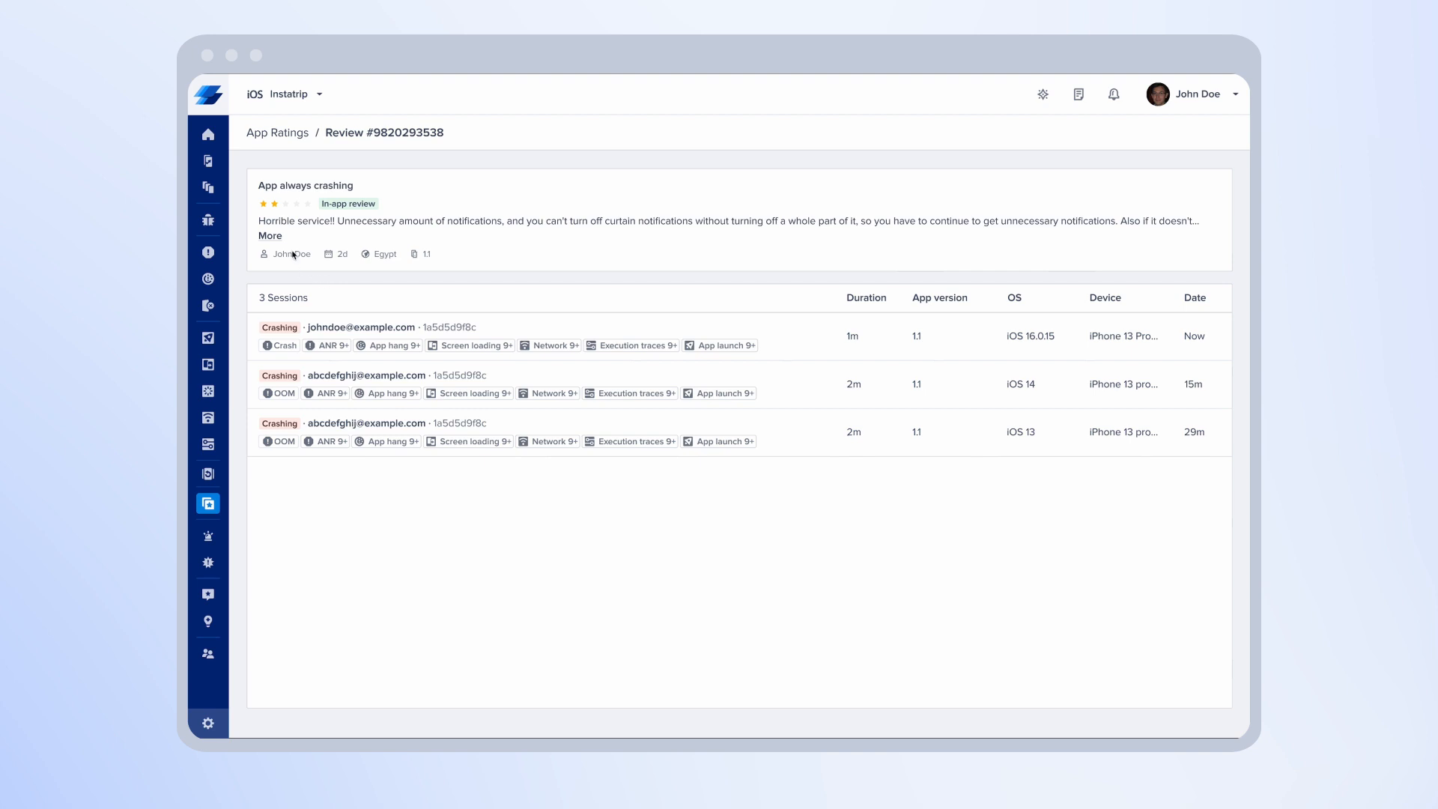
mouse_move(310, 260)
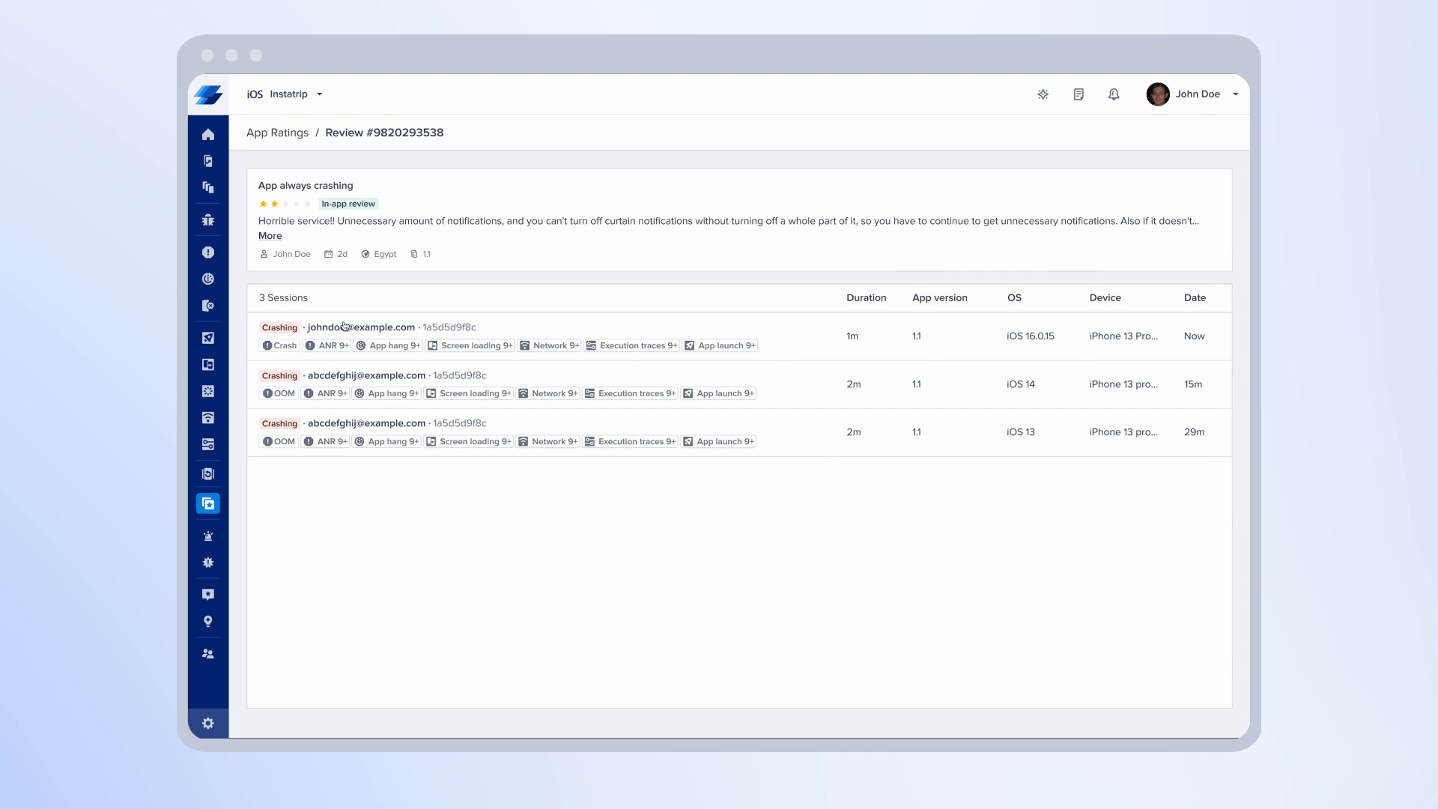
mouse_move(597, 323)
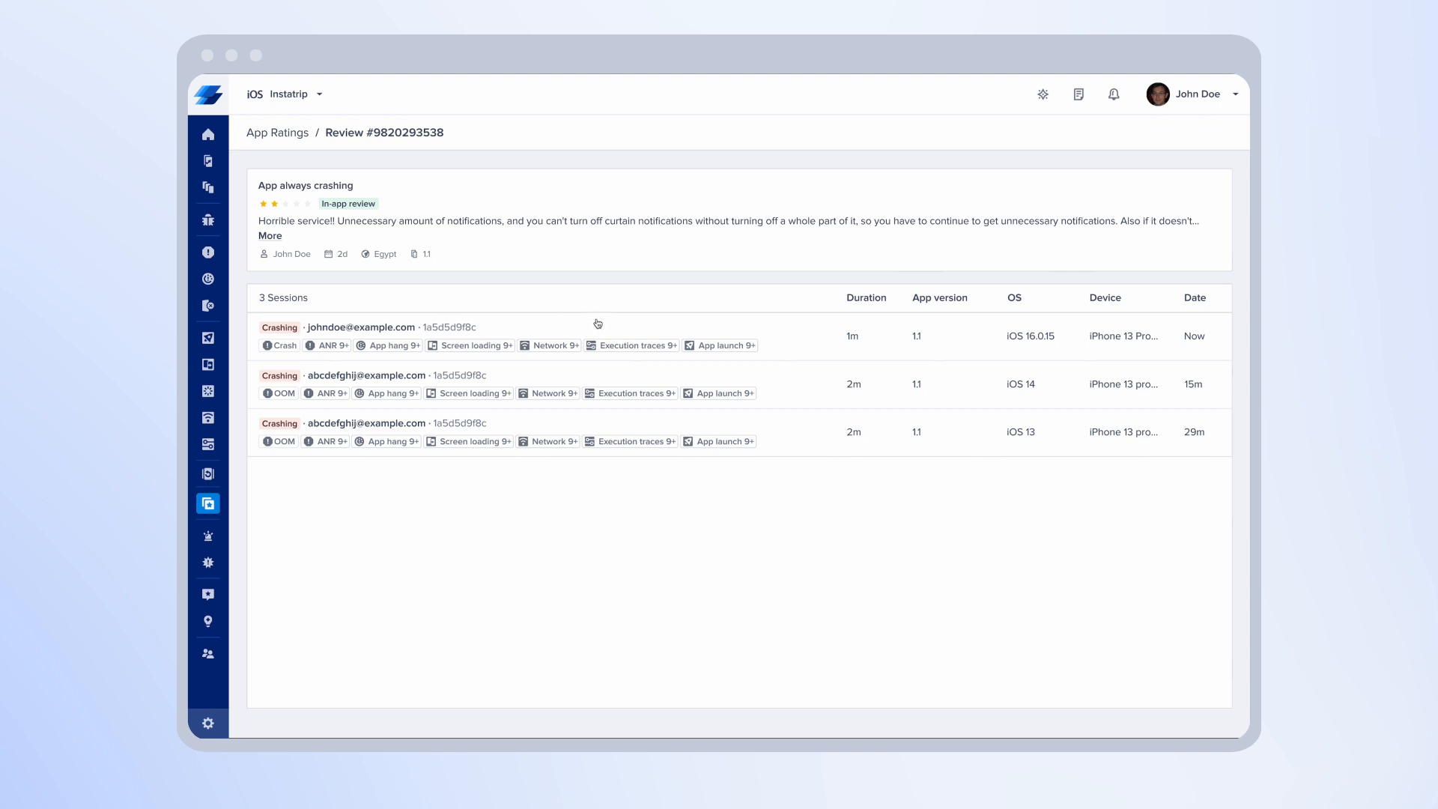
Open a crashing session's replay with device details, timeline and user event logs
left_click(367, 375)
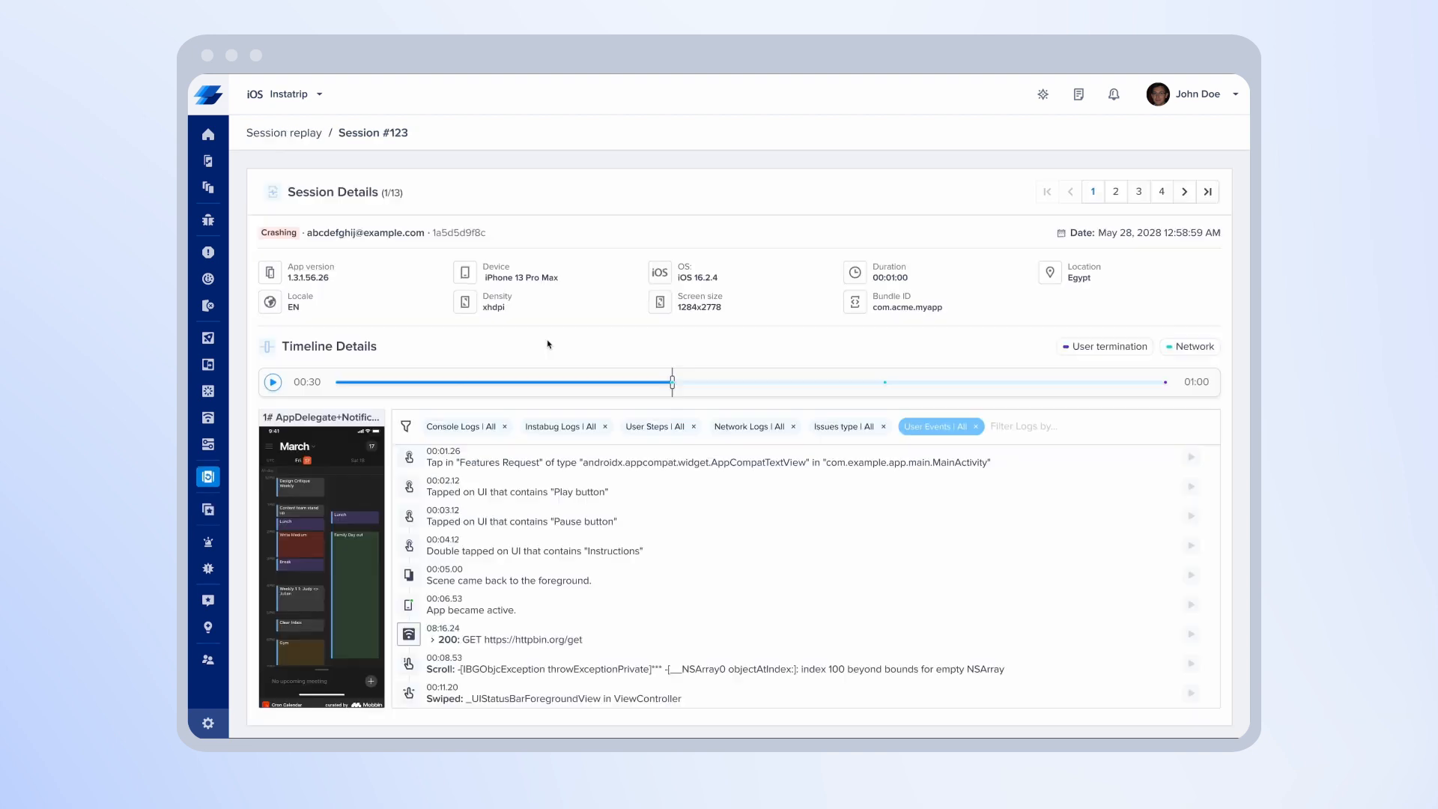
mouse_move(700, 323)
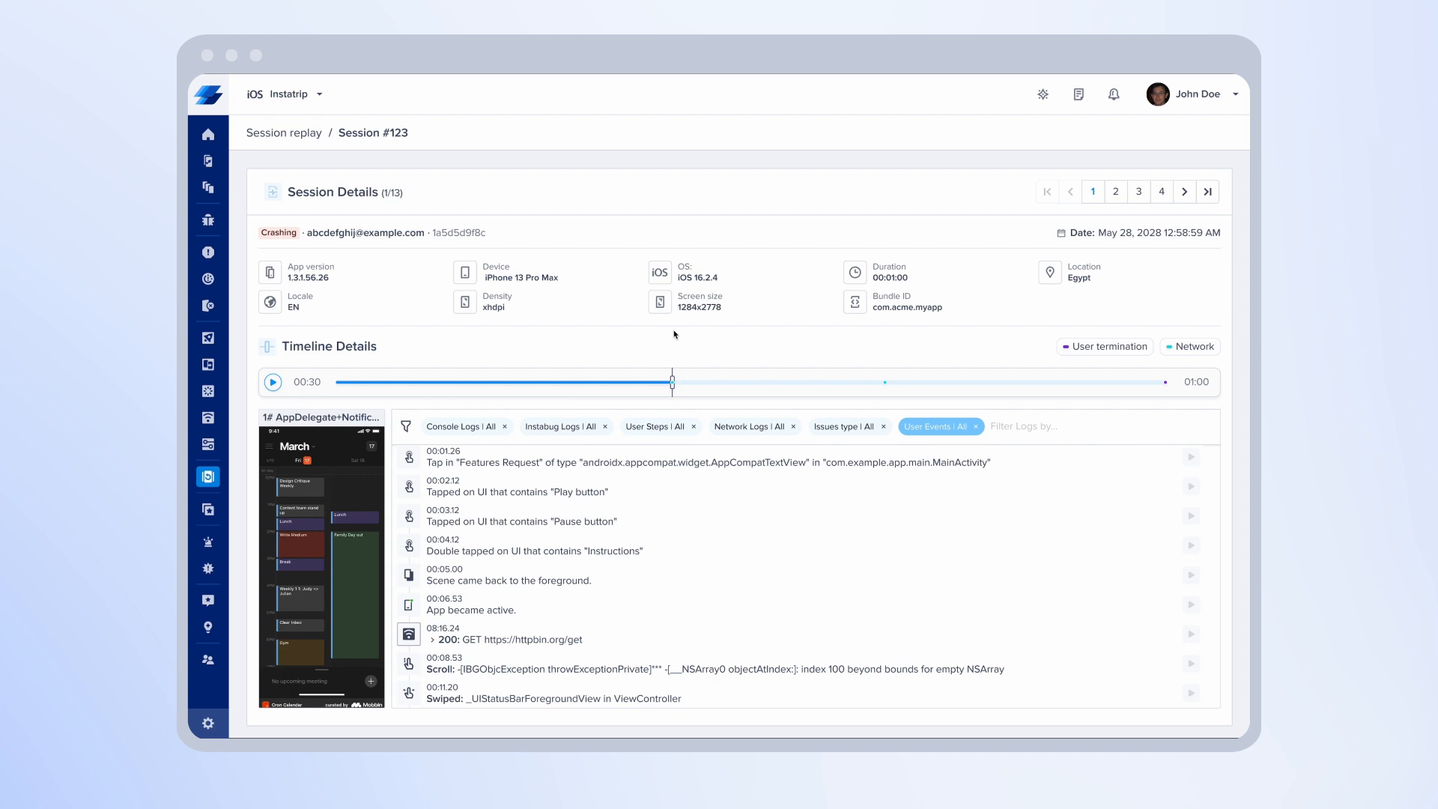
mouse_move(717, 383)
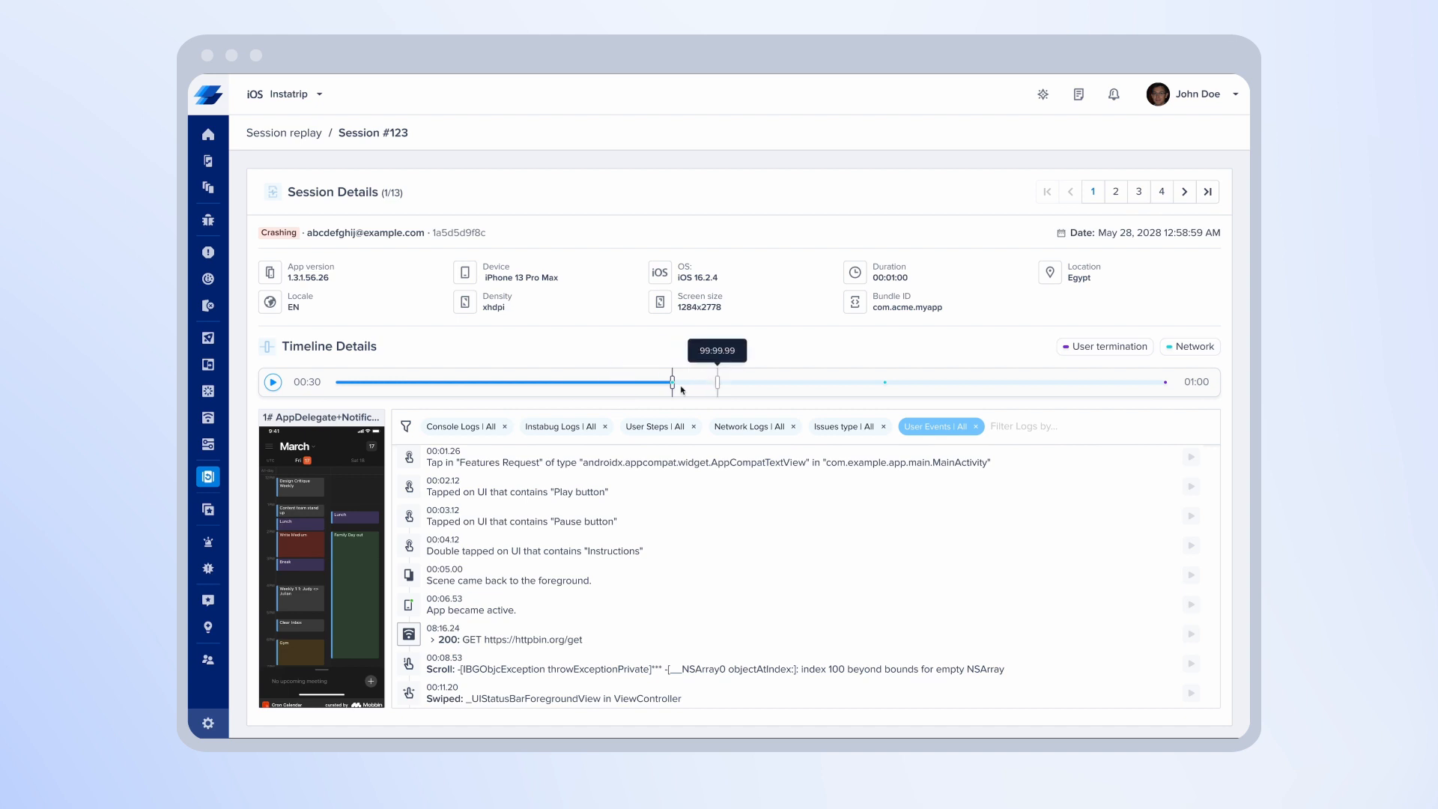